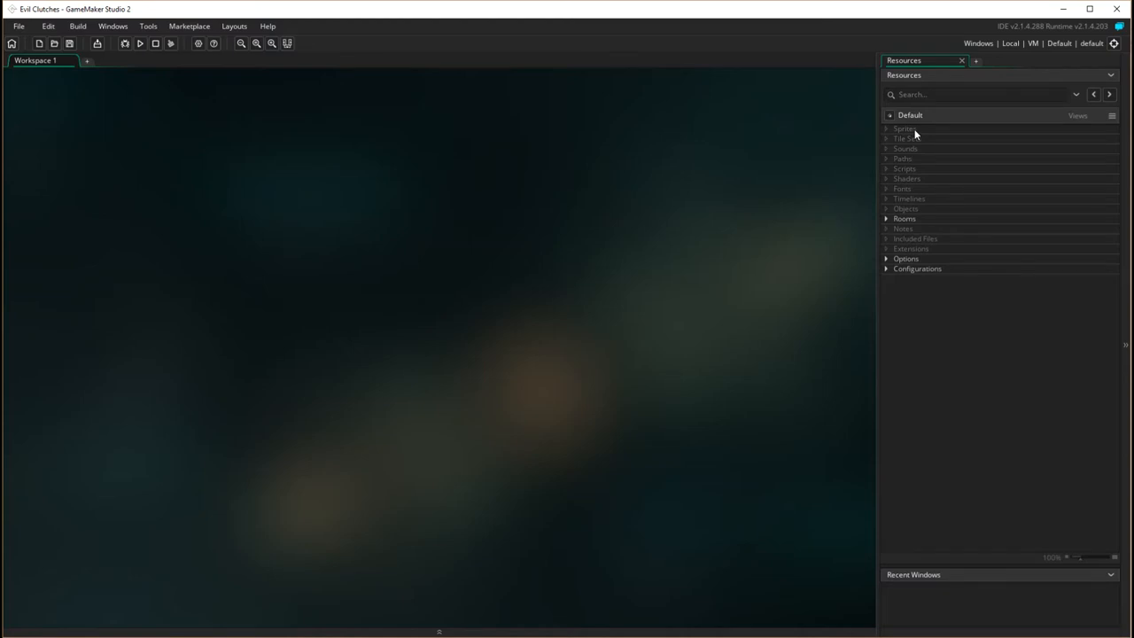
pyautogui.moveTo(917, 134)
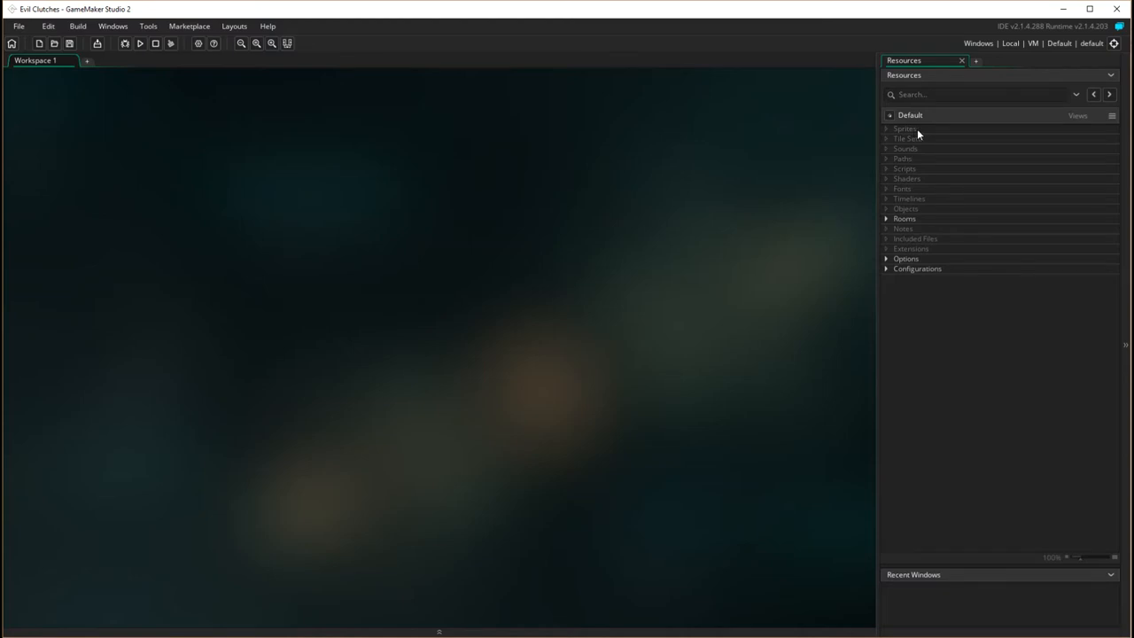
# Step: Create a new sprite from the Sprites resource folder
pyautogui.rightClick(903, 127)
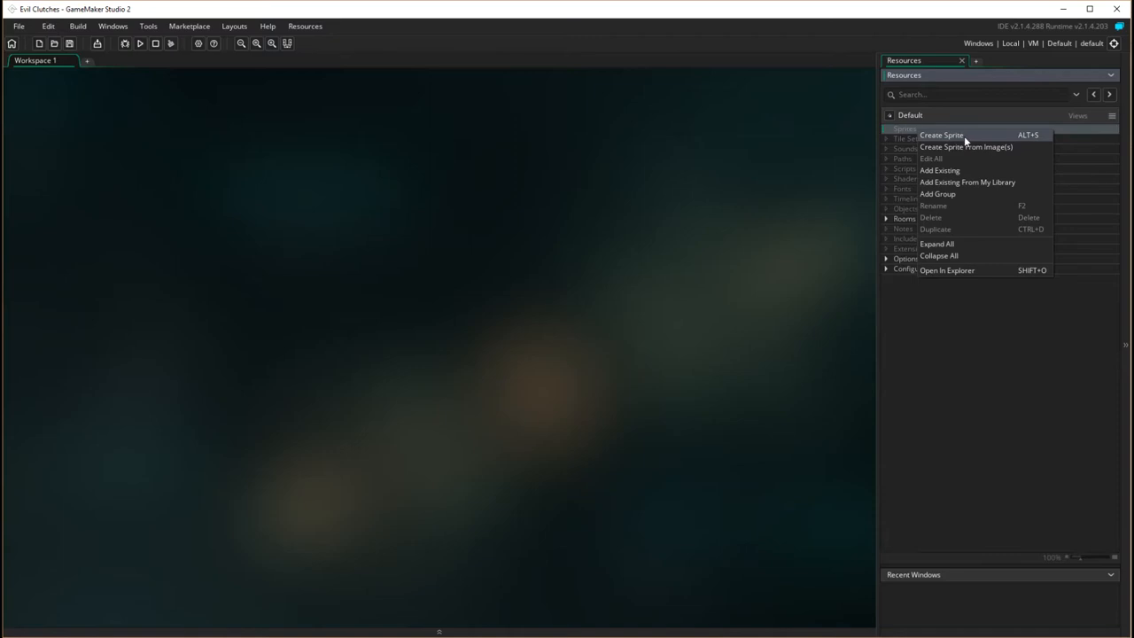
pyautogui.click(941, 134)
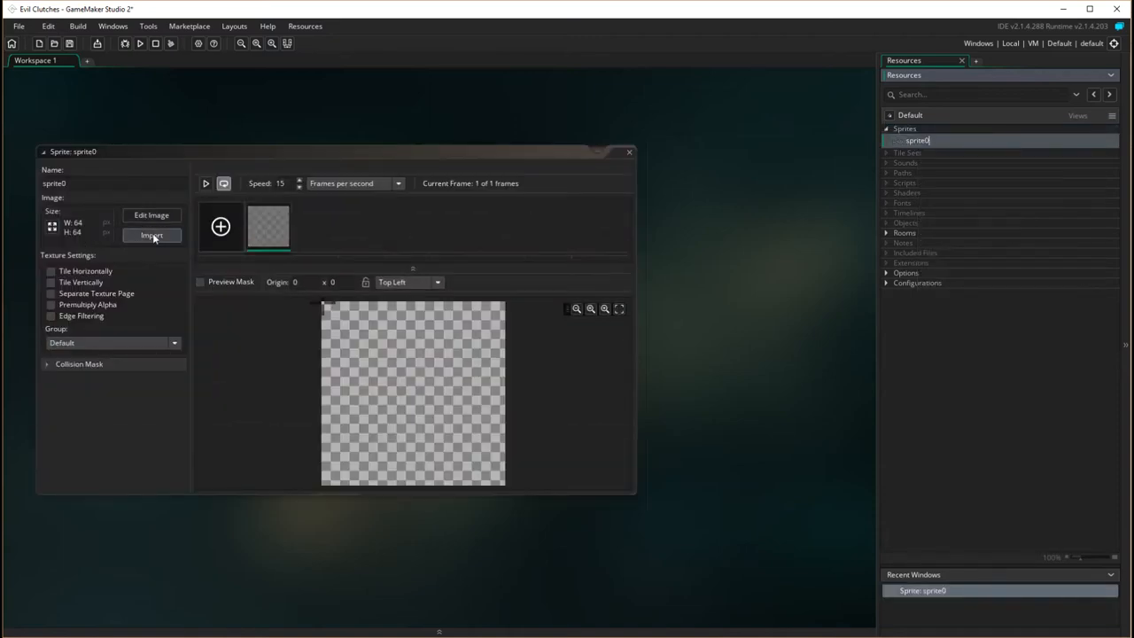
# Step: Import Dragon.gif from the Resources folder into the new sprite
pyautogui.click(153, 235)
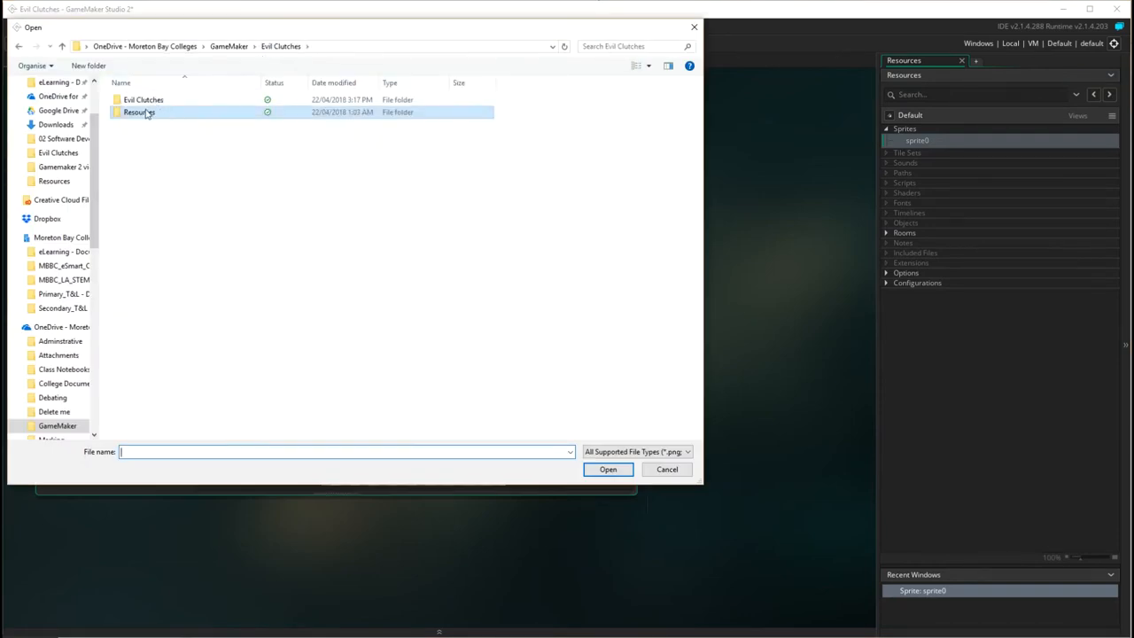
pyautogui.doubleClick(138, 111)
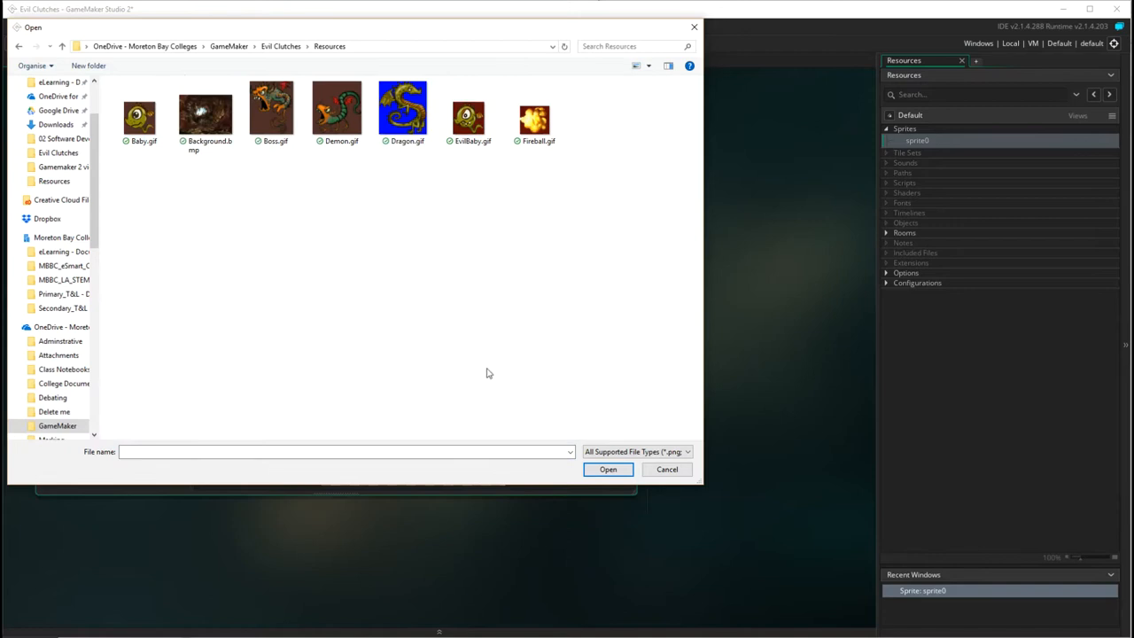
pyautogui.moveTo(492, 363)
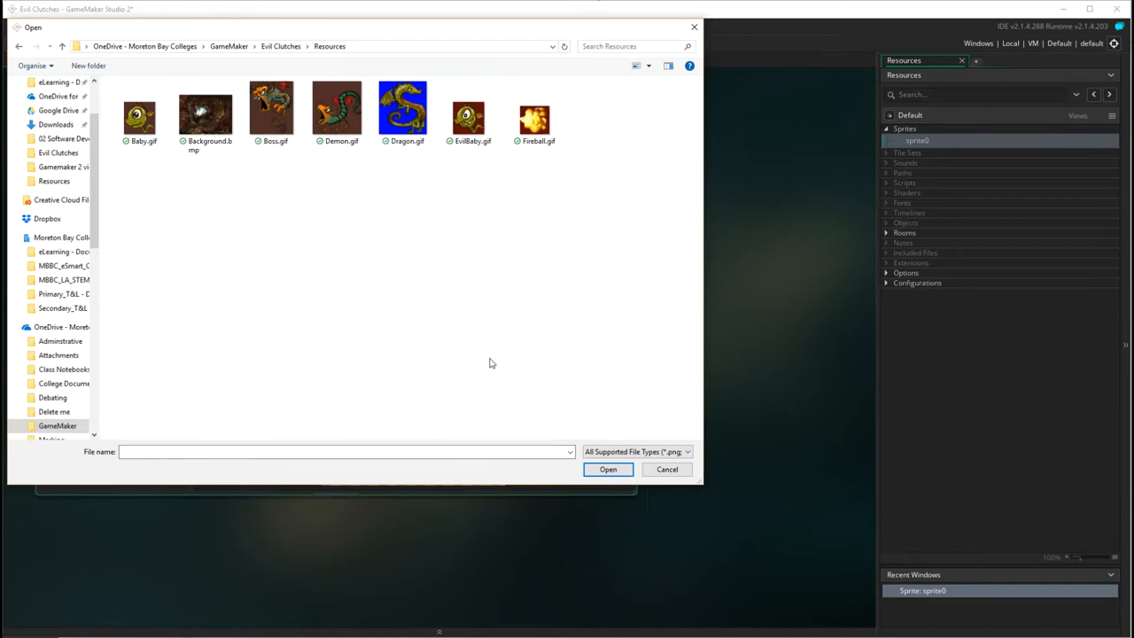
pyautogui.click(403, 106)
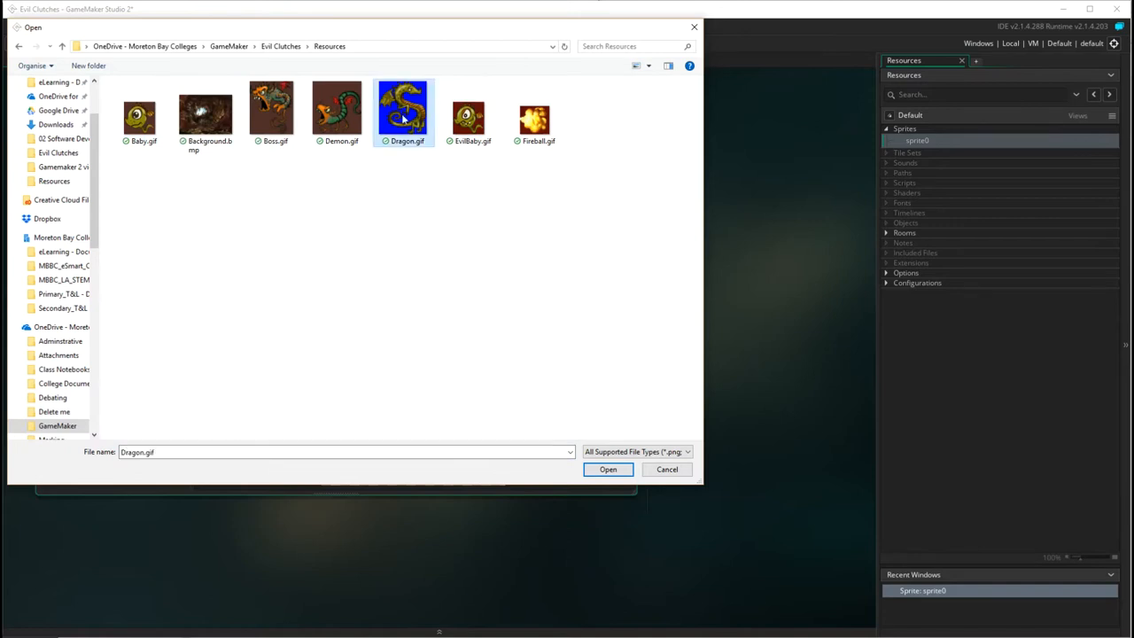
pyautogui.click(607, 467)
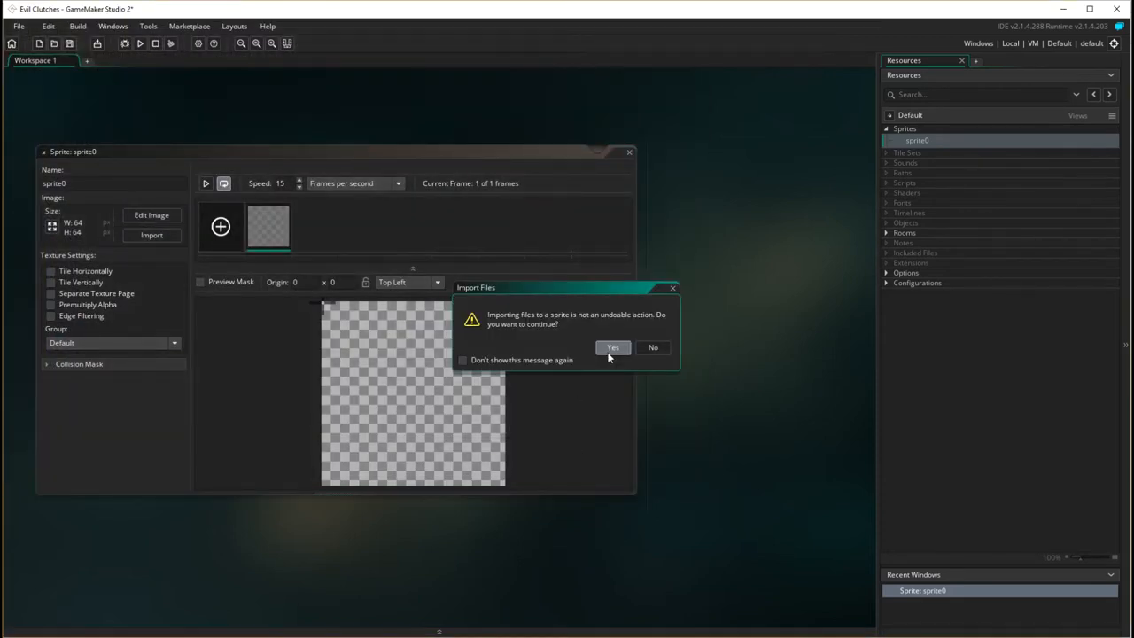
# Step: Confirm the Dragon.gif import and start renaming the sprite to spr_dragon
pyautogui.click(613, 347)
pyautogui.write('spr')
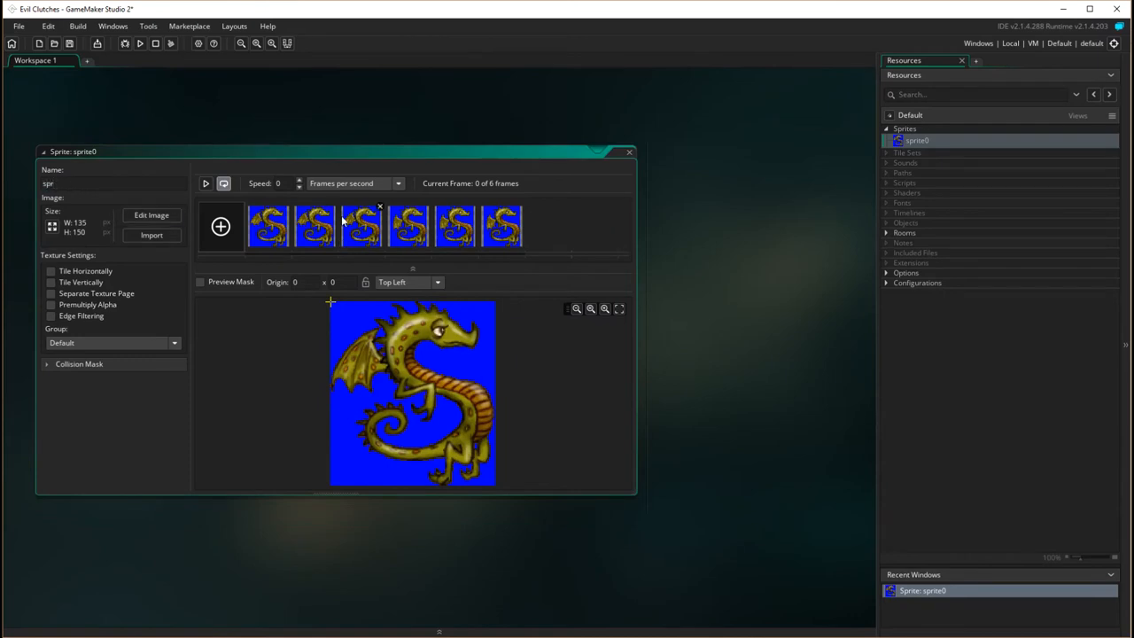
pyautogui.click(53, 182)
pyautogui.write('_dragon')
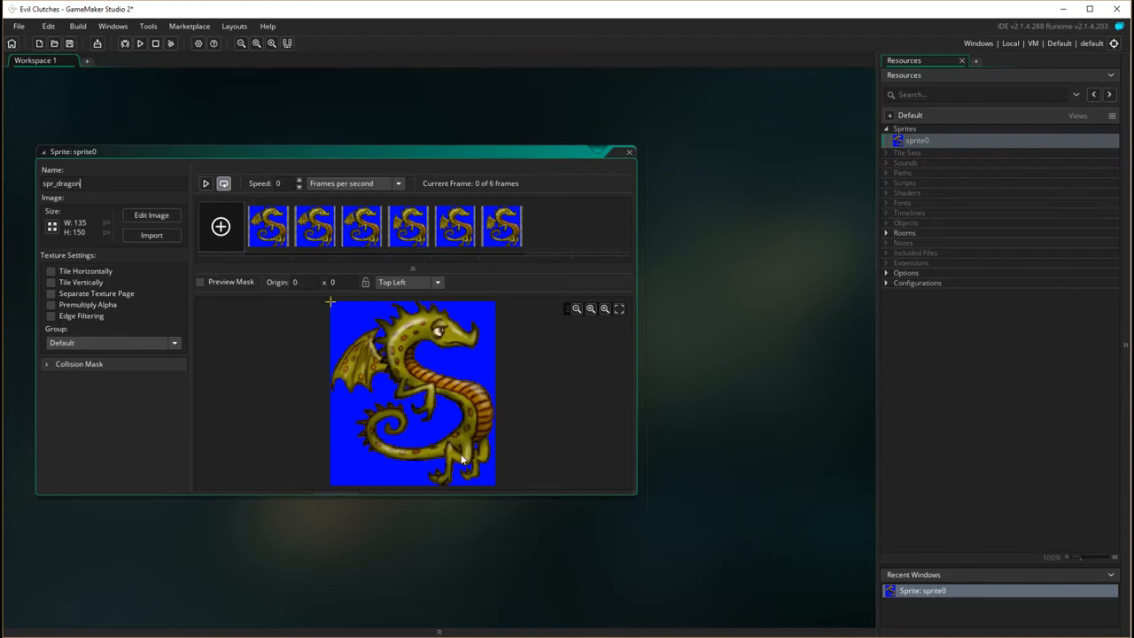
pyautogui.moveTo(434, 427)
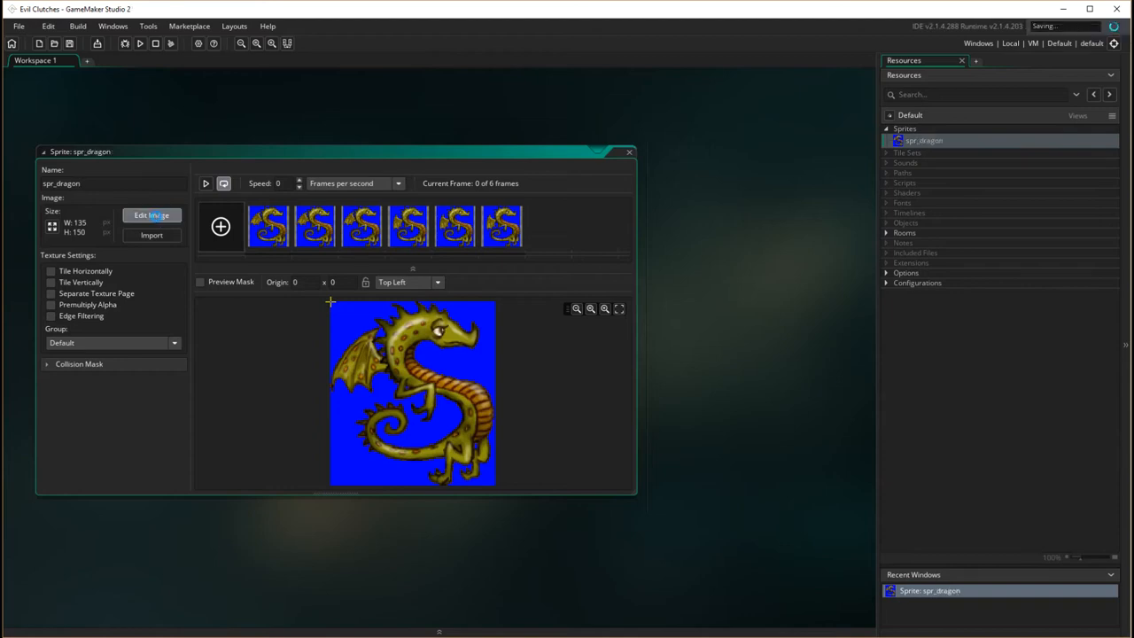
# Step: Erase the blue background from the dragon frame with the Colour Remove tool
pyautogui.click(152, 216)
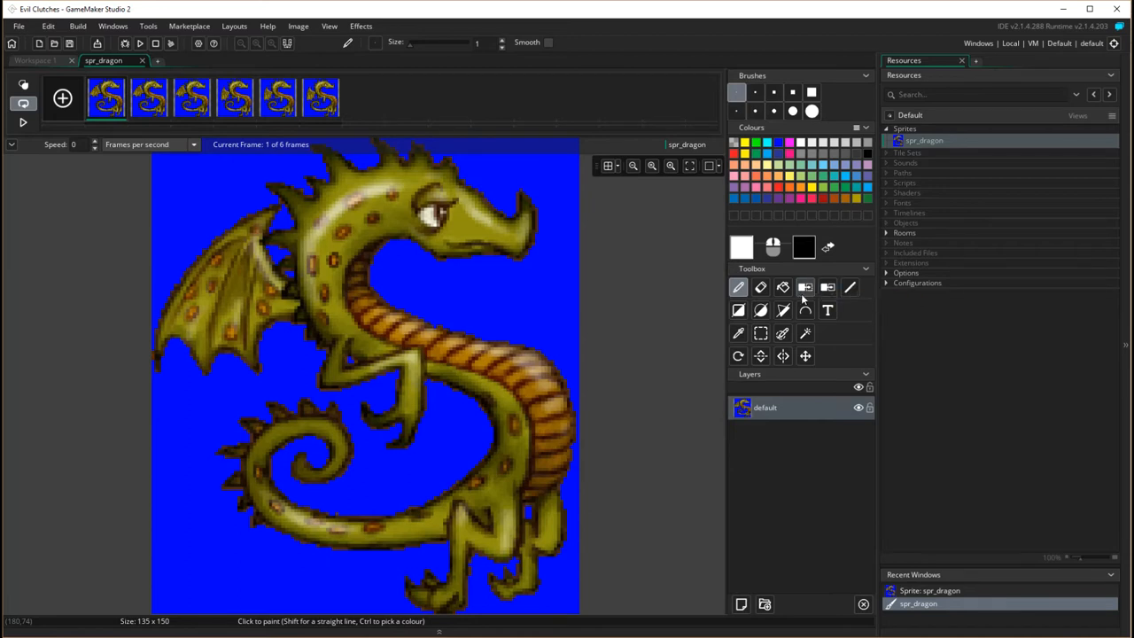
pyautogui.moveTo(804, 287)
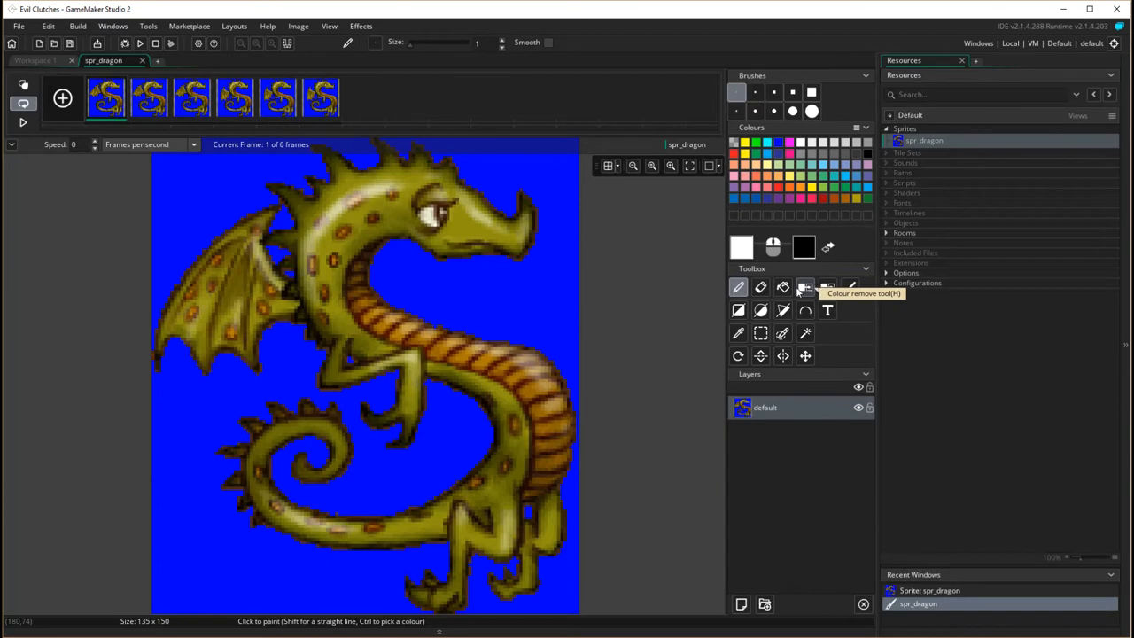
pyautogui.click(804, 287)
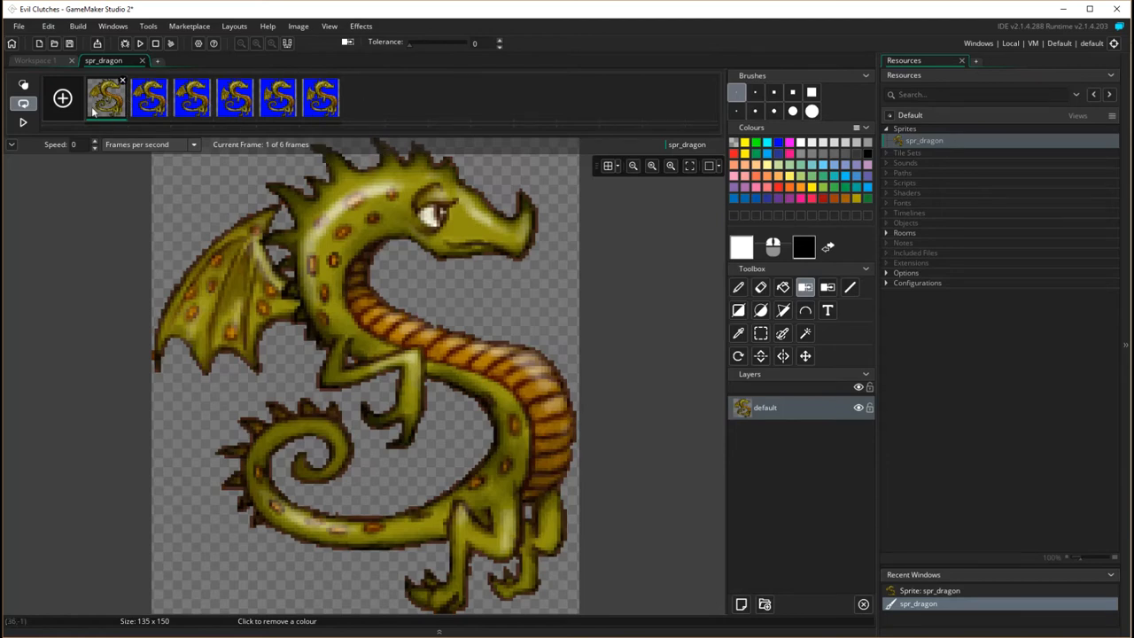
pyautogui.click(149, 97)
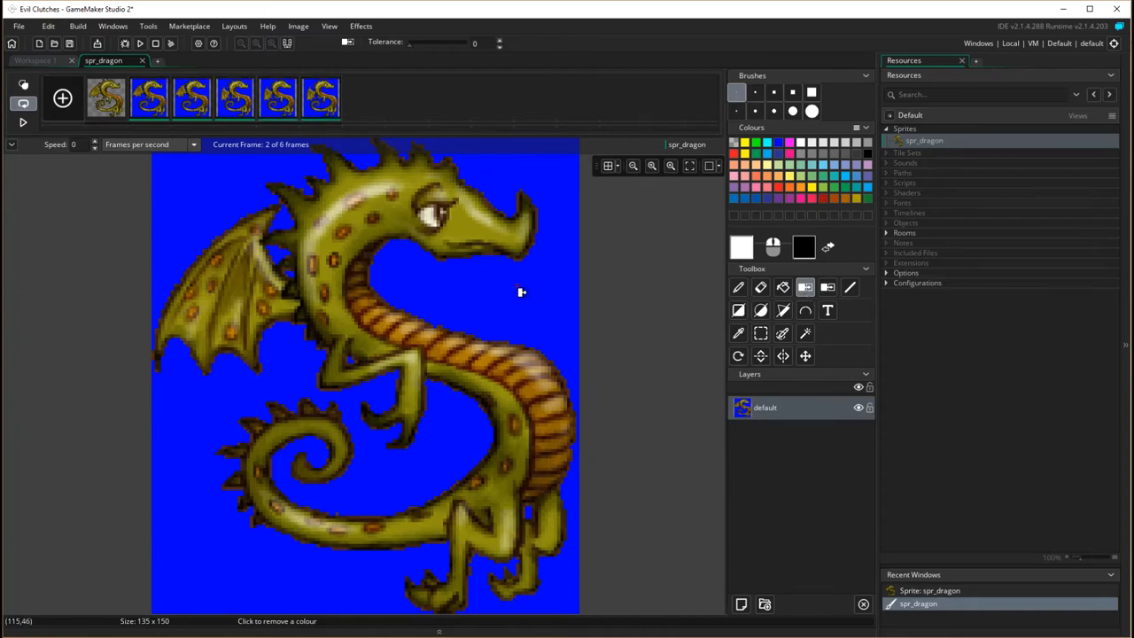
pyautogui.moveTo(511, 297)
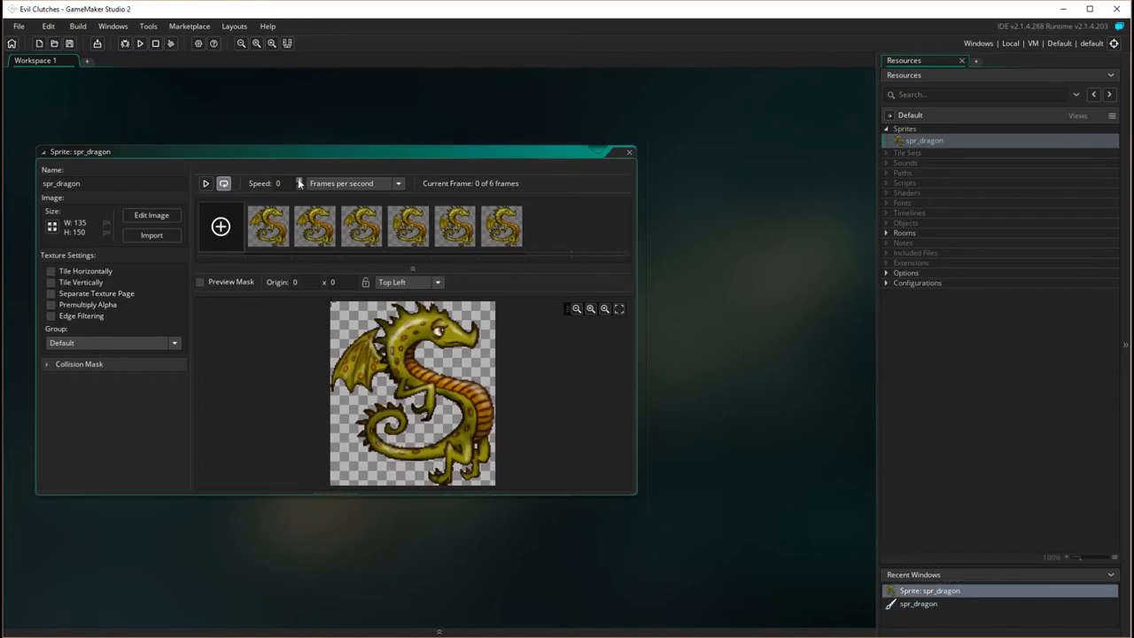
# Step: Set the sprite speed to 24 fps, preview the animation and close the sprite editor
pyautogui.click(299, 181)
pyautogui.write('24')
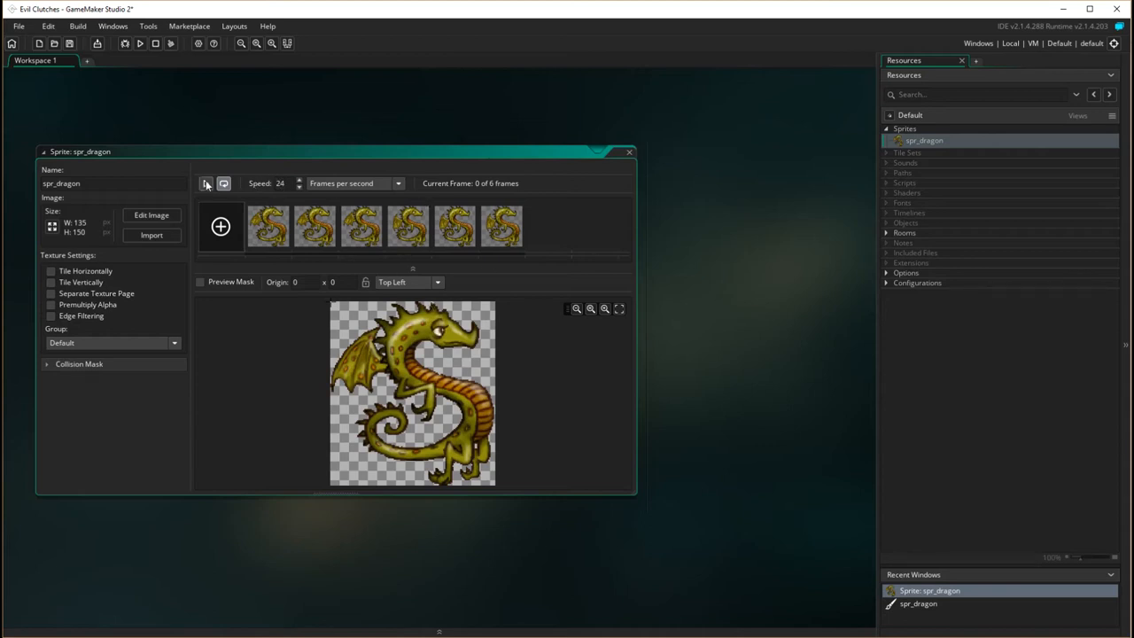
pyautogui.click(205, 182)
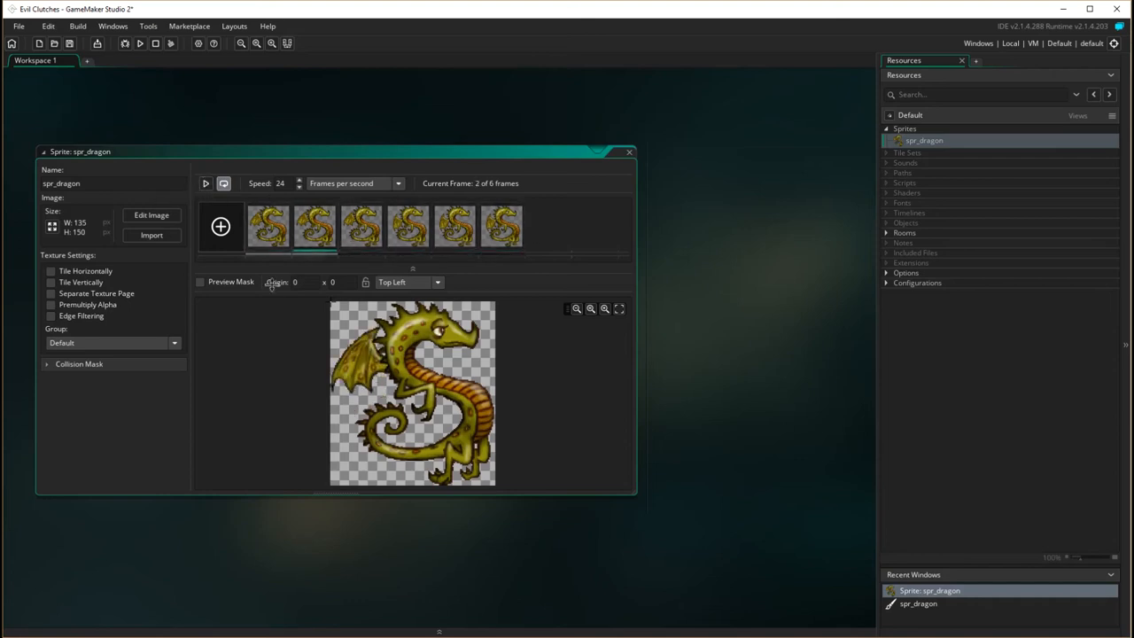
pyautogui.moveTo(340, 174)
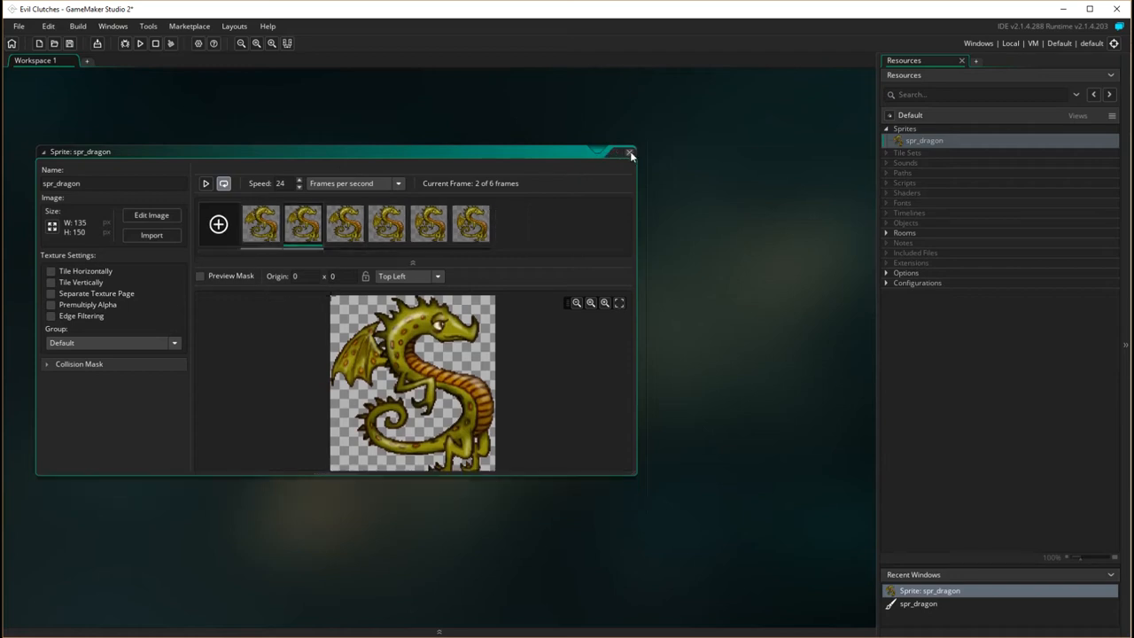
pyautogui.click(629, 152)
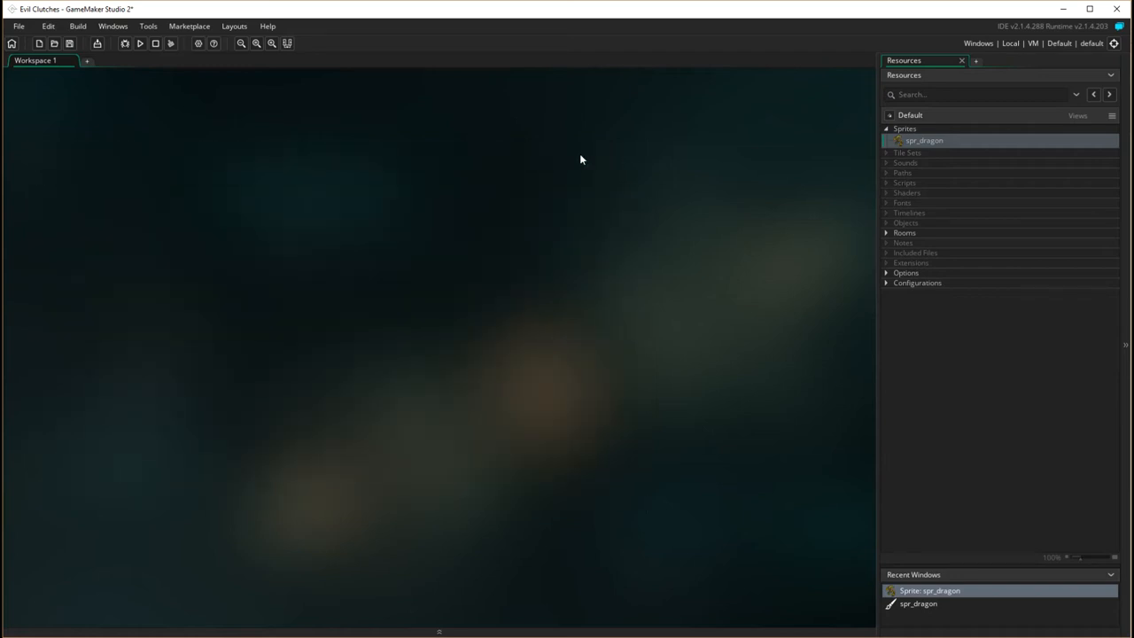
pyautogui.moveTo(930, 115)
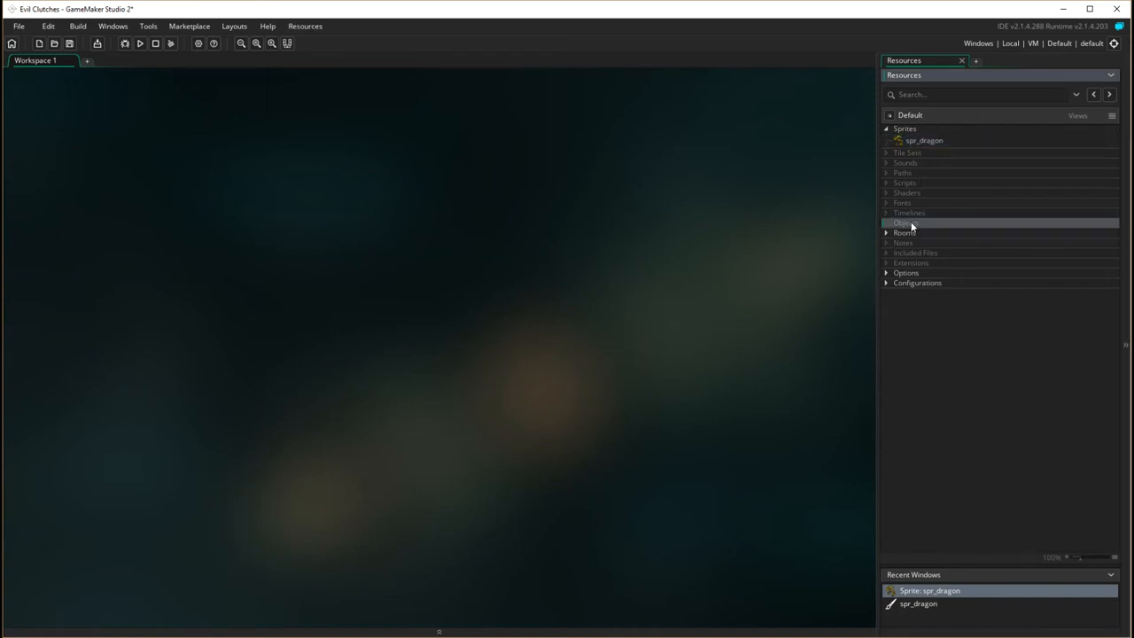
# Step: Create a new object and name it obj_dragon
pyautogui.doubleClick(903, 223)
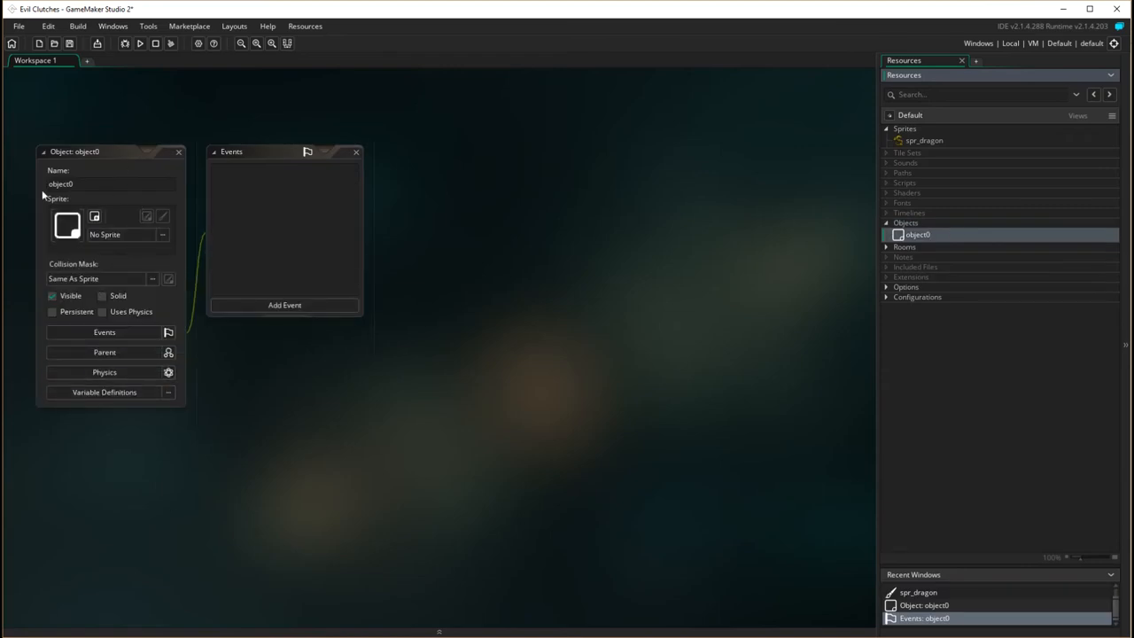
pyautogui.click(81, 182)
pyautogui.write('o')
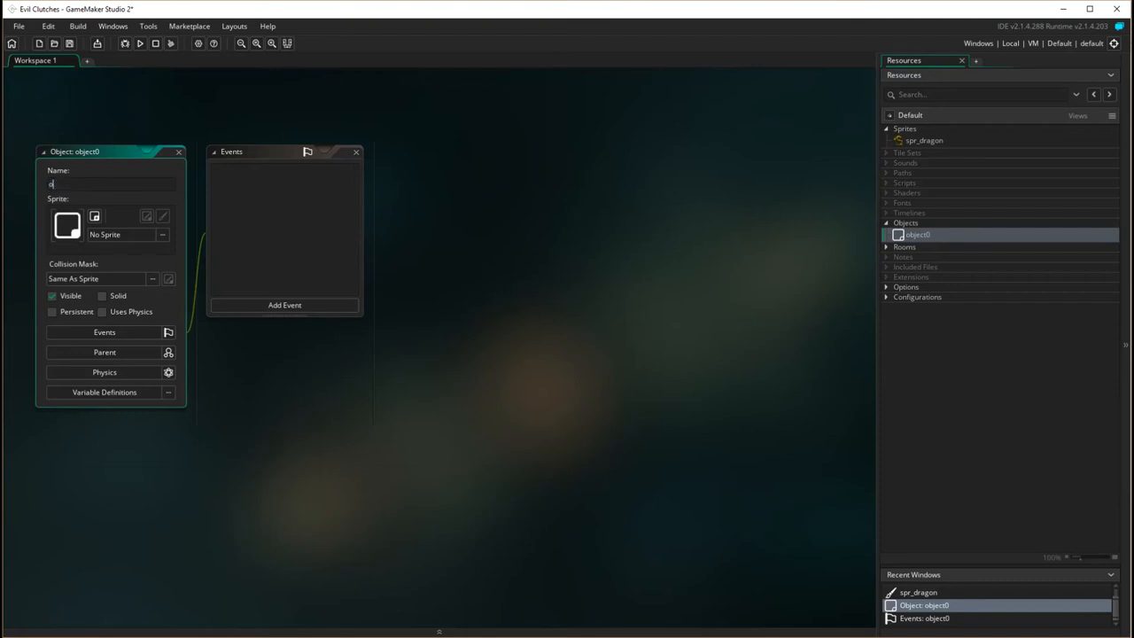
pyautogui.write('bj_')
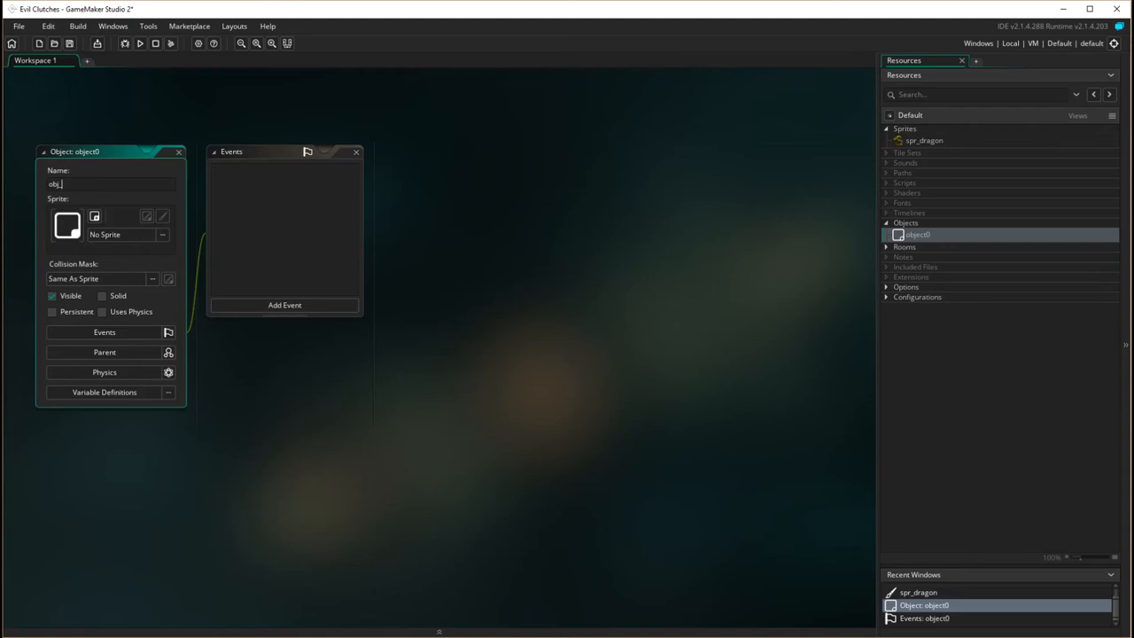
pyautogui.write('dragon')
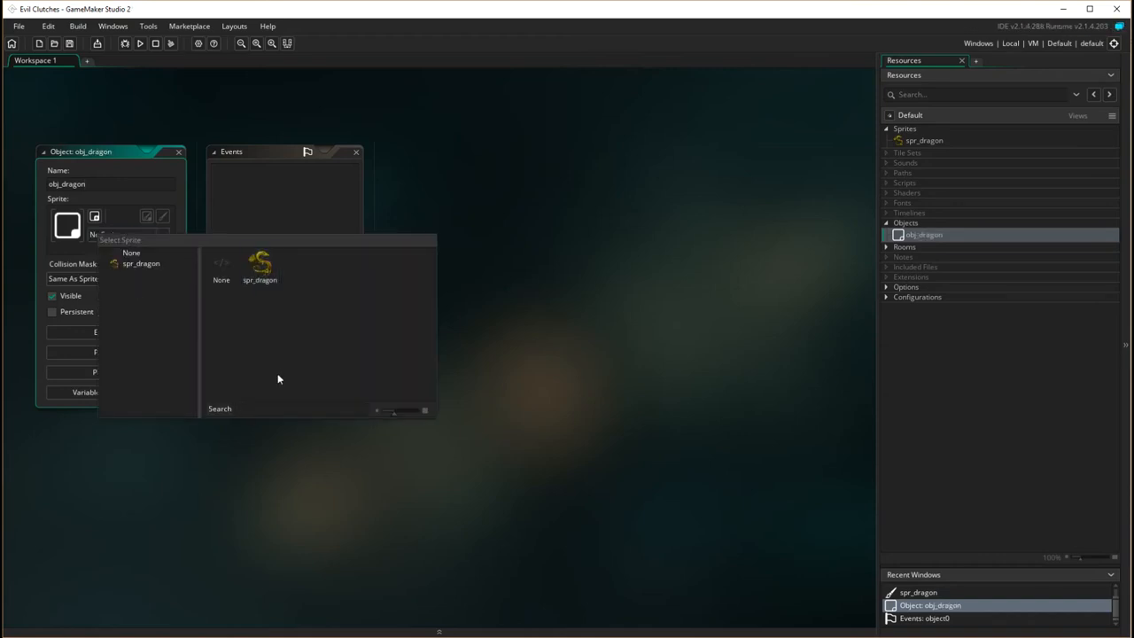
pyautogui.moveTo(275, 298)
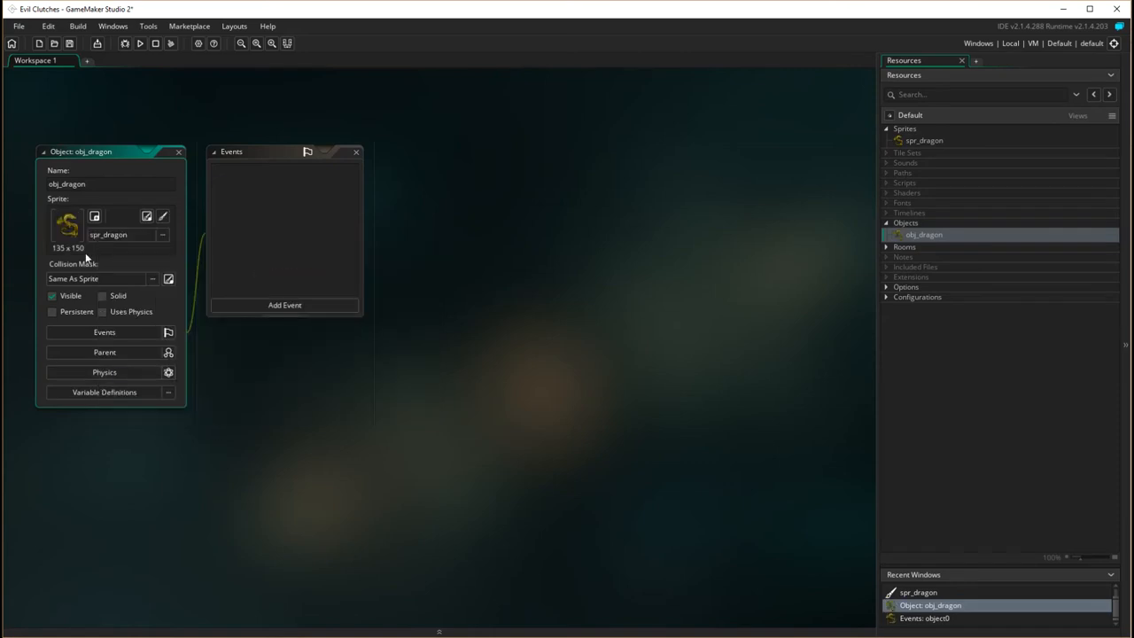
pyautogui.moveTo(43, 93)
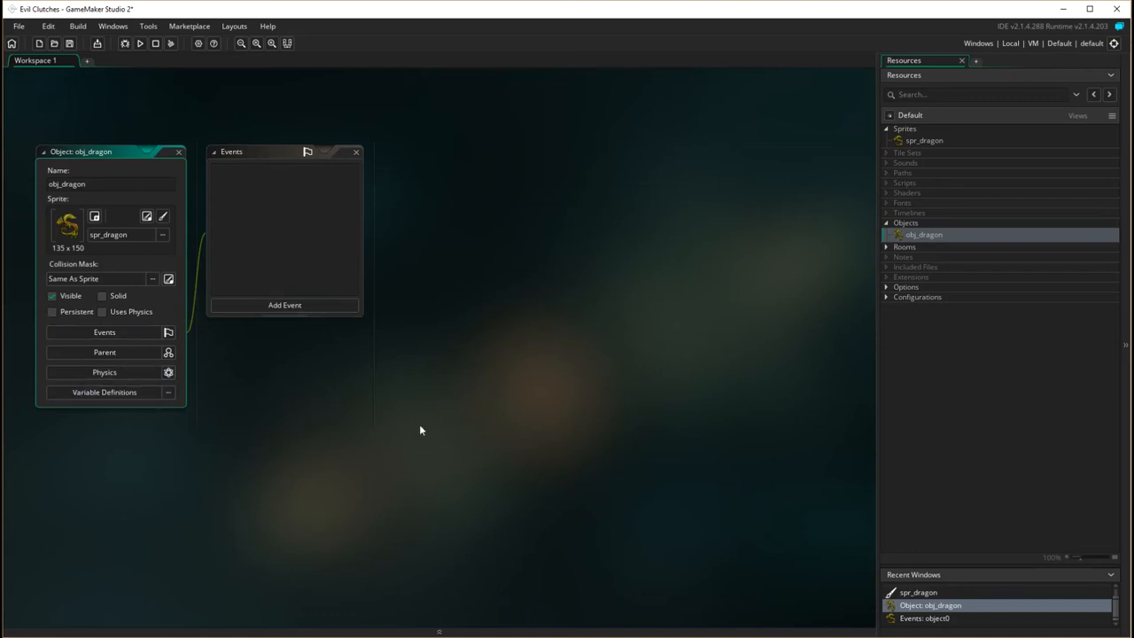
# Step: Add a Key Down W event to obj_dragon
pyautogui.click(283, 305)
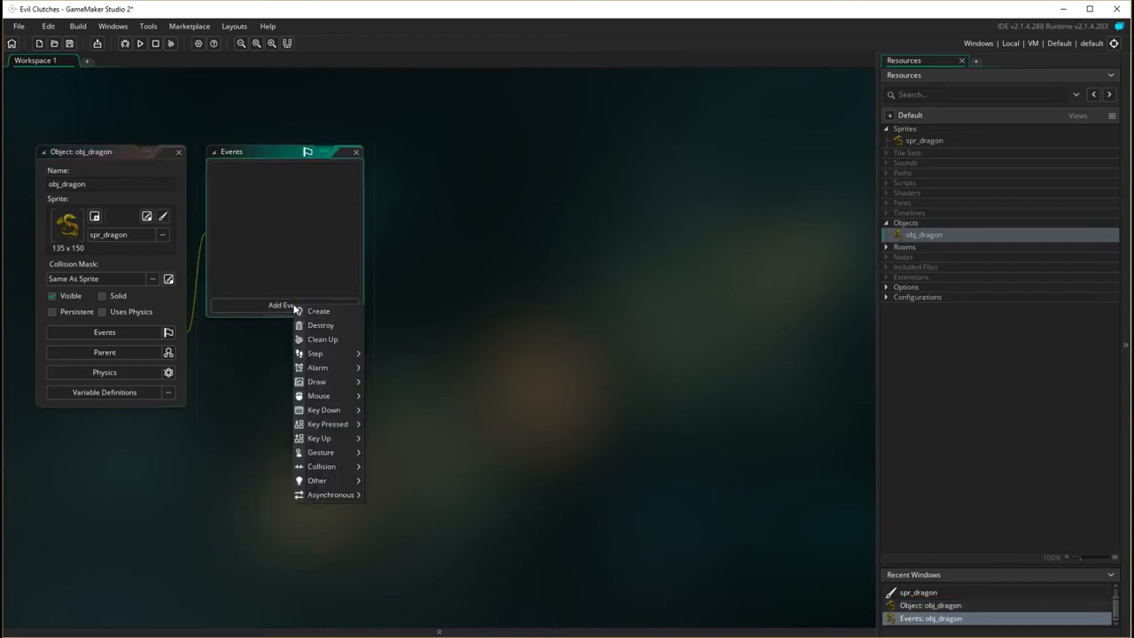
pyautogui.moveTo(323, 410)
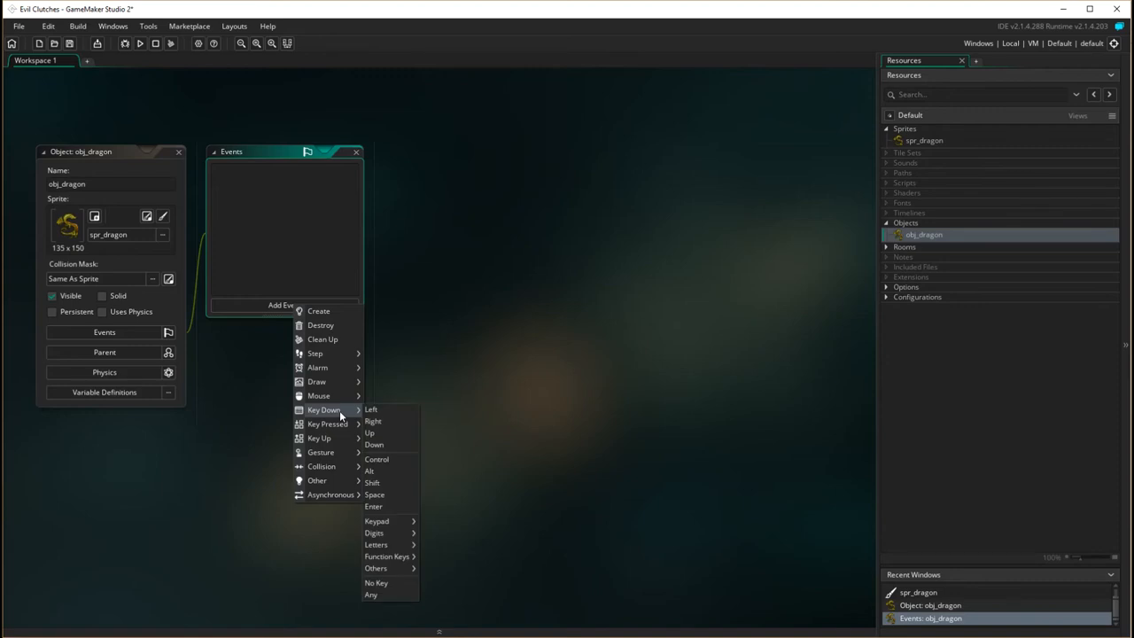
pyautogui.moveTo(372, 409)
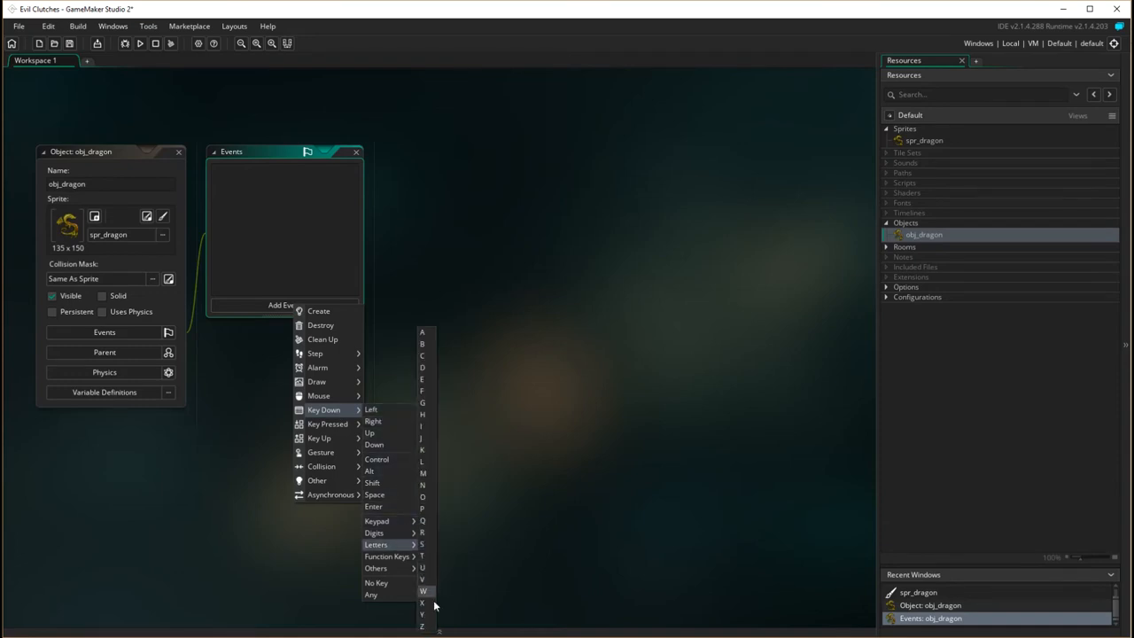
pyautogui.click(422, 592)
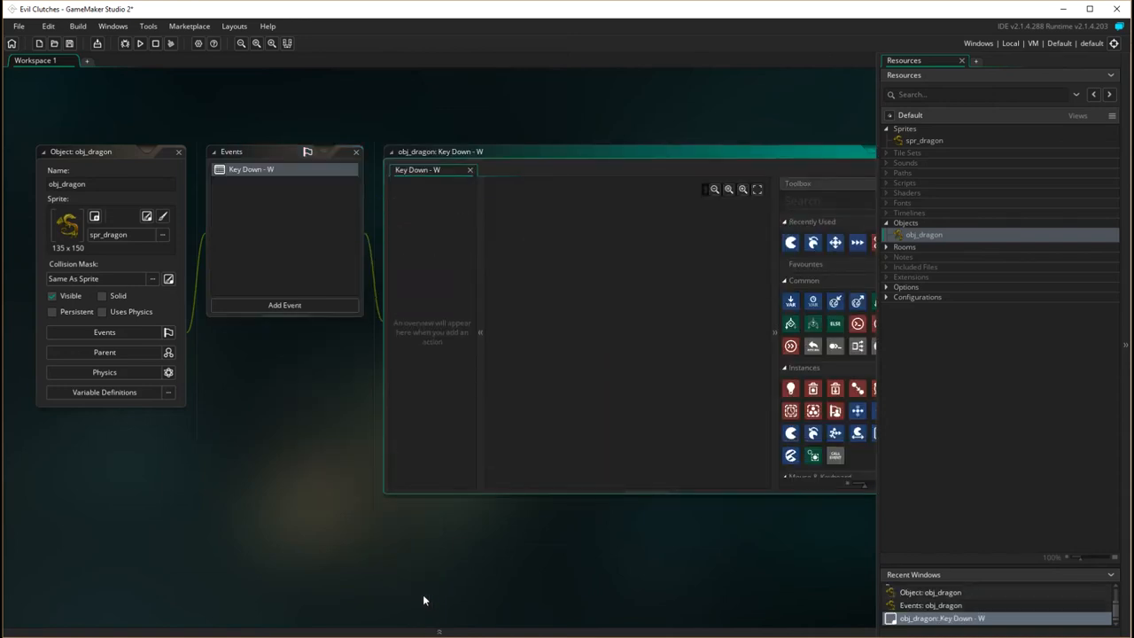
pyautogui.moveTo(1119, 414)
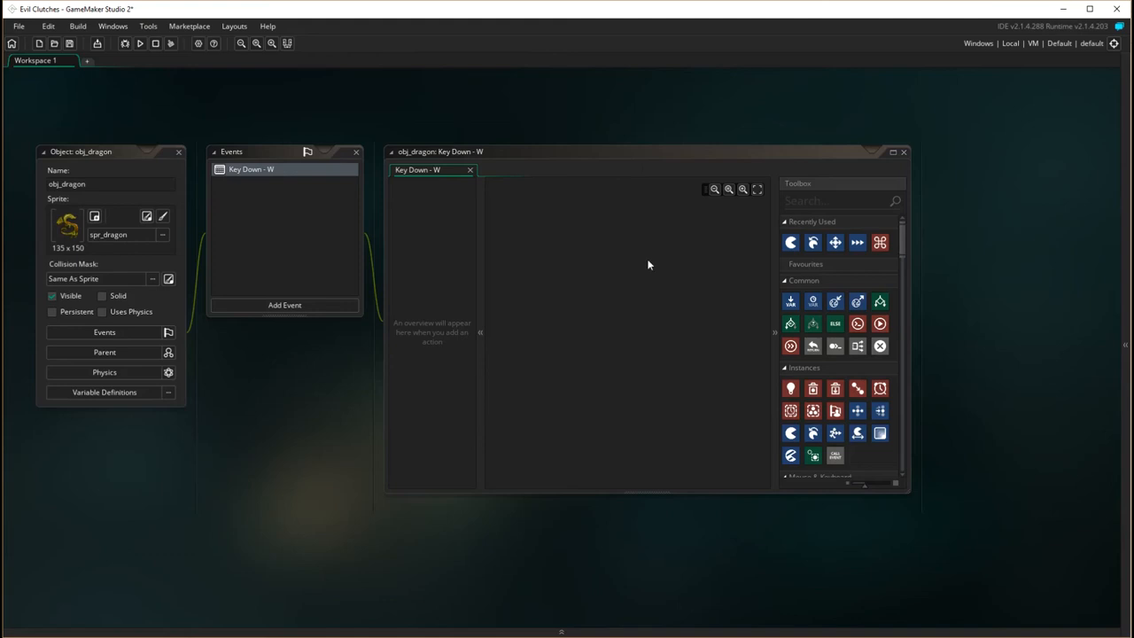
pyautogui.moveTo(629, 457)
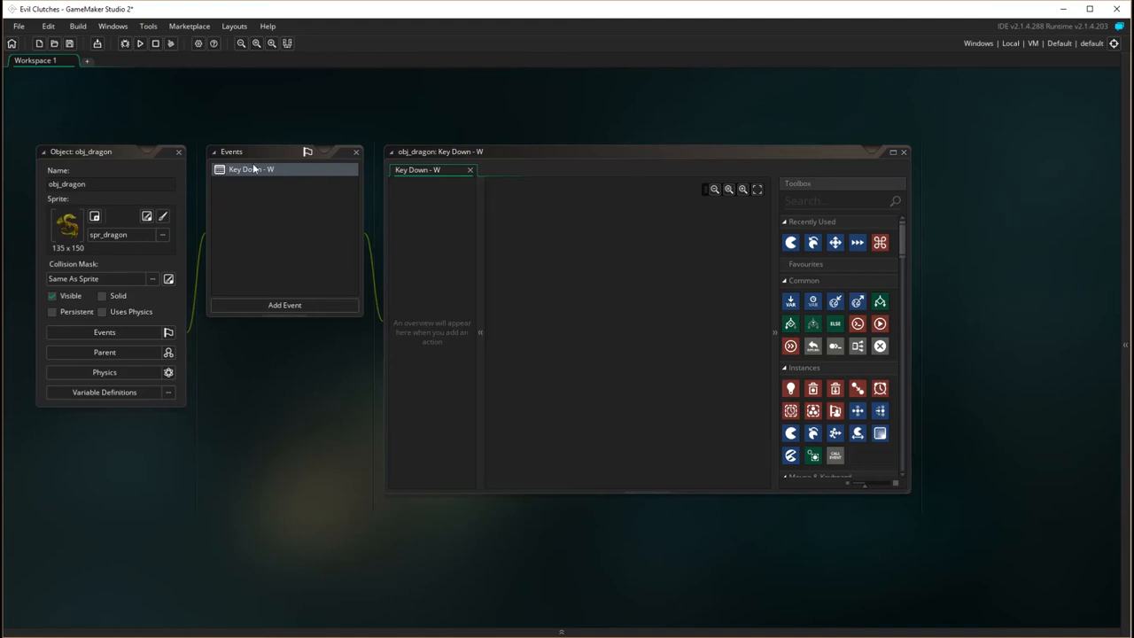
pyautogui.moveTo(322, 186)
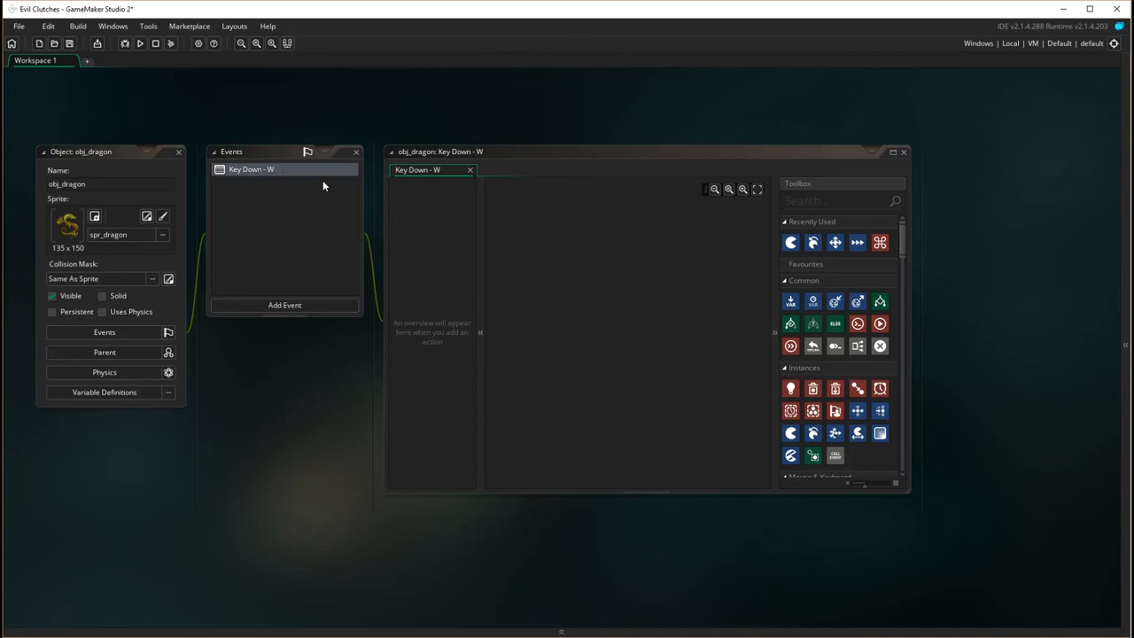
pyautogui.moveTo(393, 425)
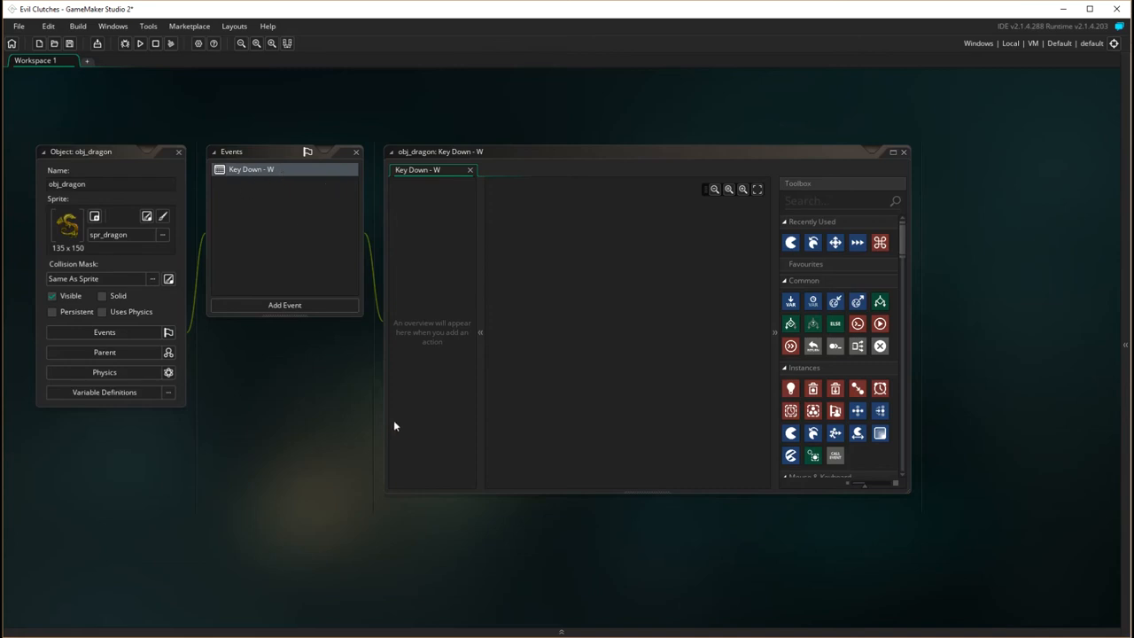
pyautogui.moveTo(911, 283)
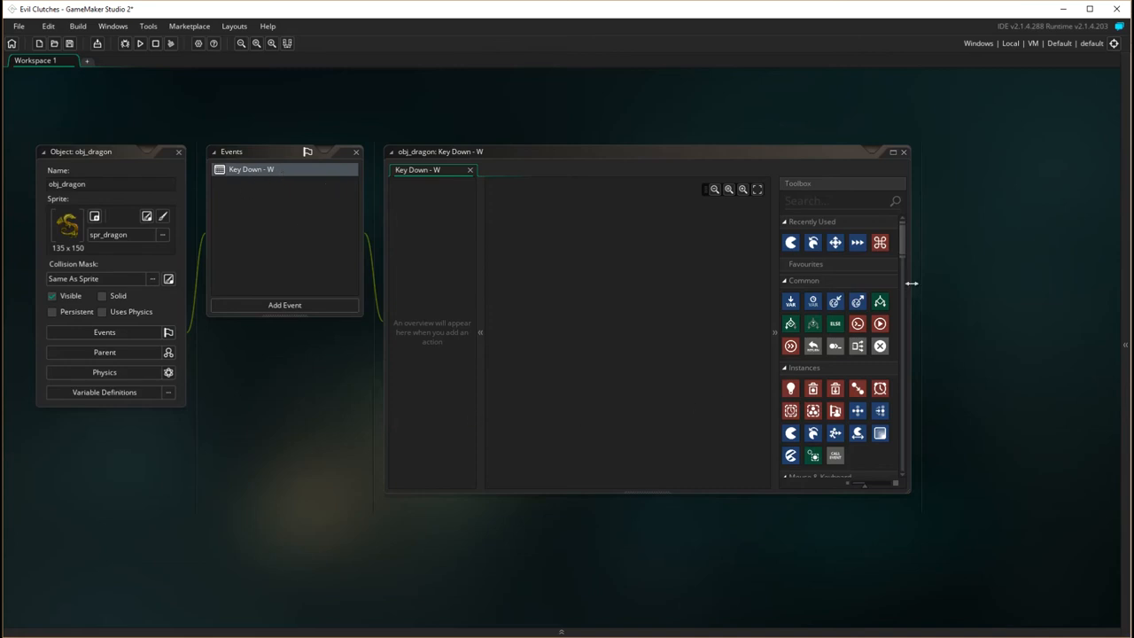
pyautogui.moveTo(870, 346)
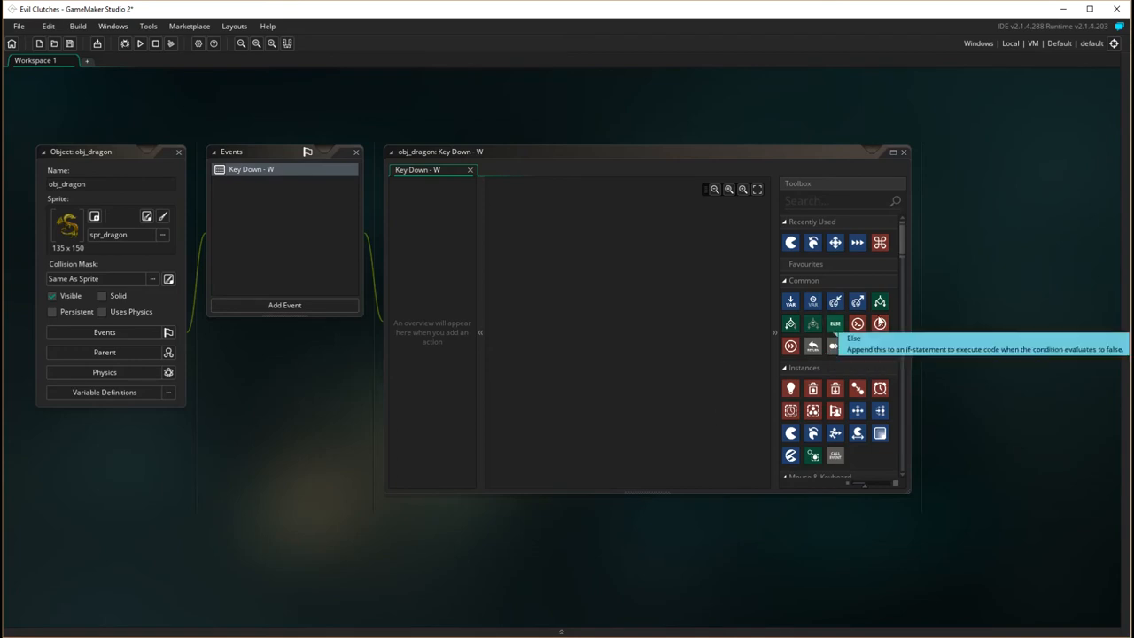
pyautogui.scroll(-3)
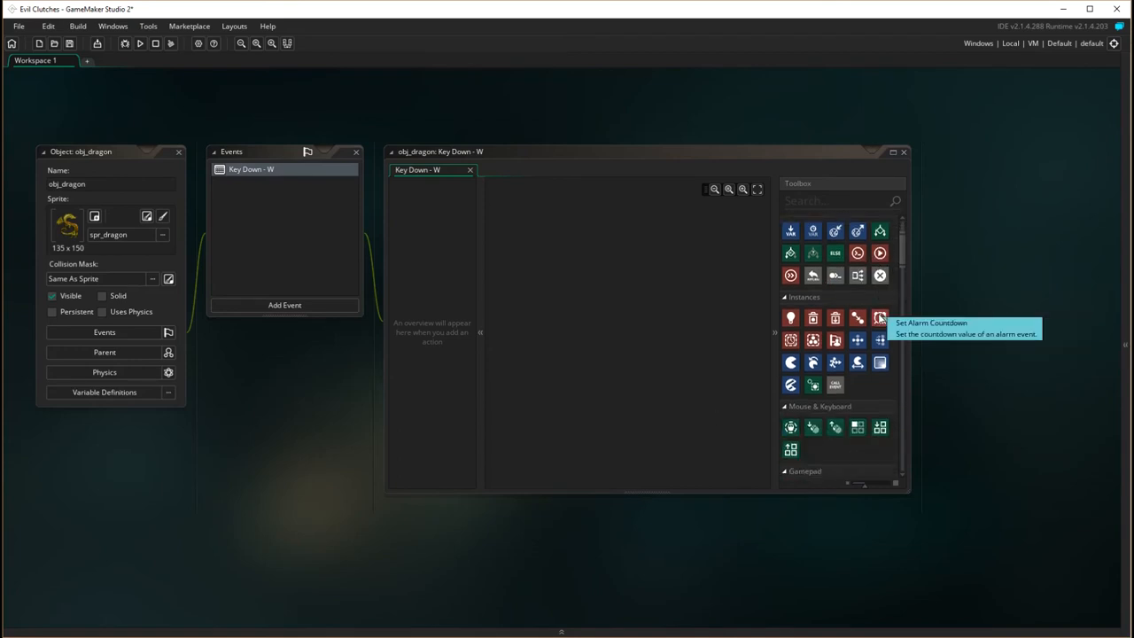
pyautogui.scroll(-3)
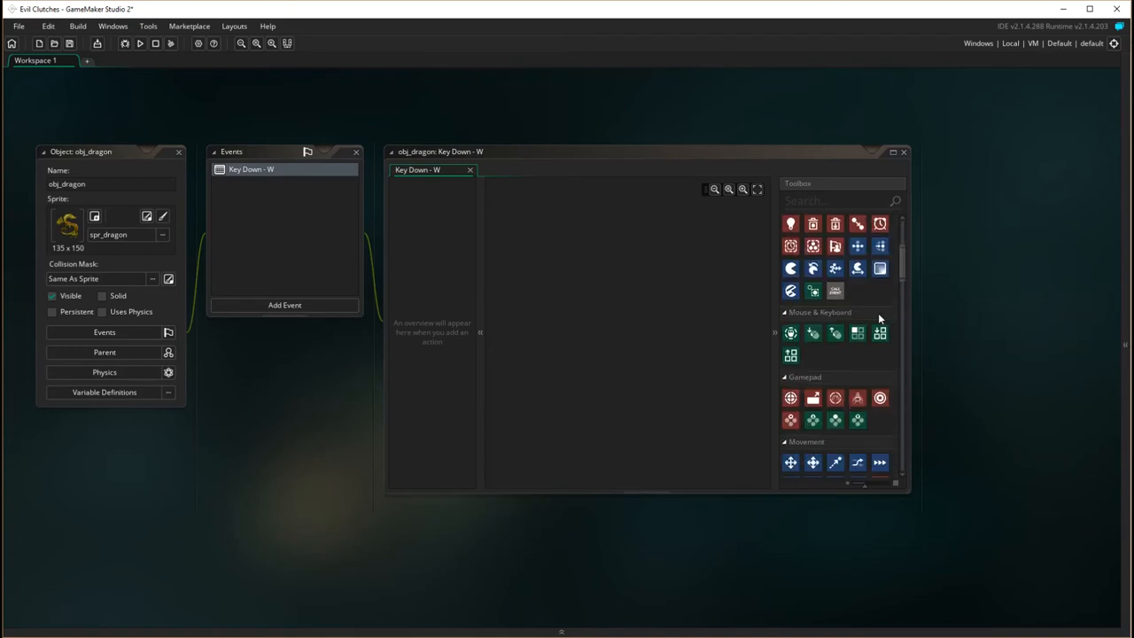
pyautogui.scroll(-3)
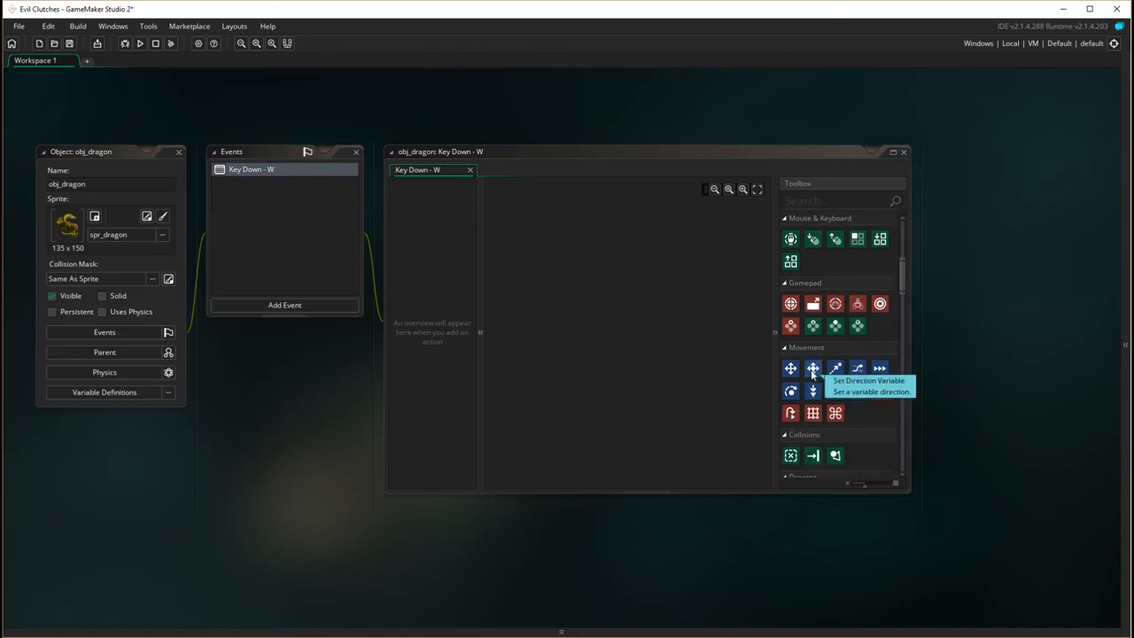
pyautogui.moveTo(790, 367)
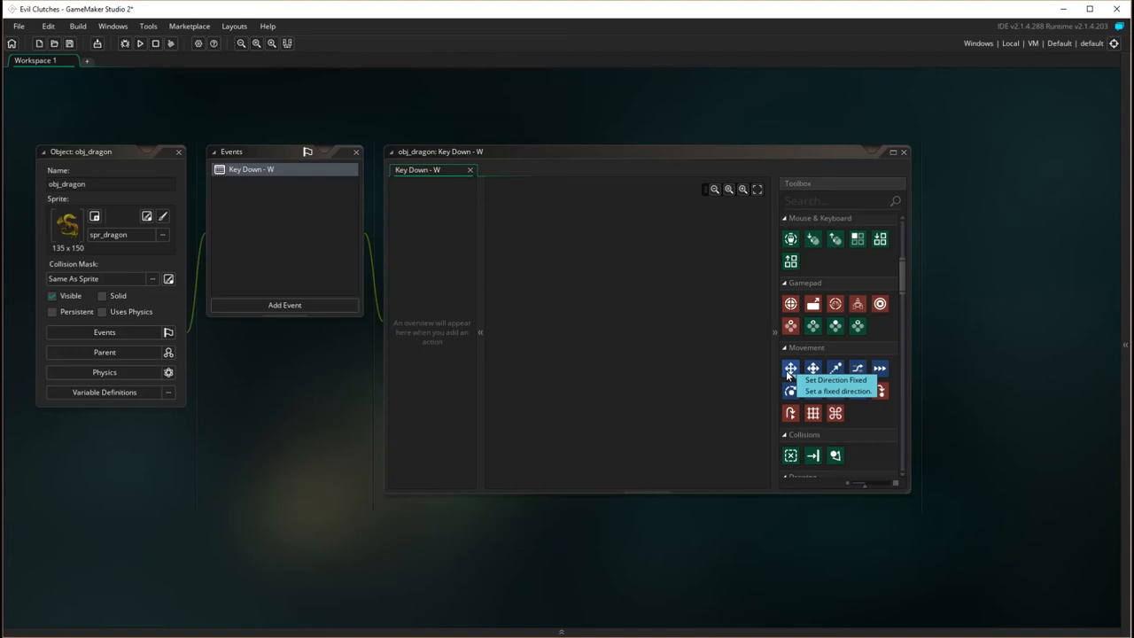
# Step: Give the W event a fixed upward direction (90) and a speed of 16
pyautogui.moveTo(790, 367); pyautogui.dragTo(595, 380)
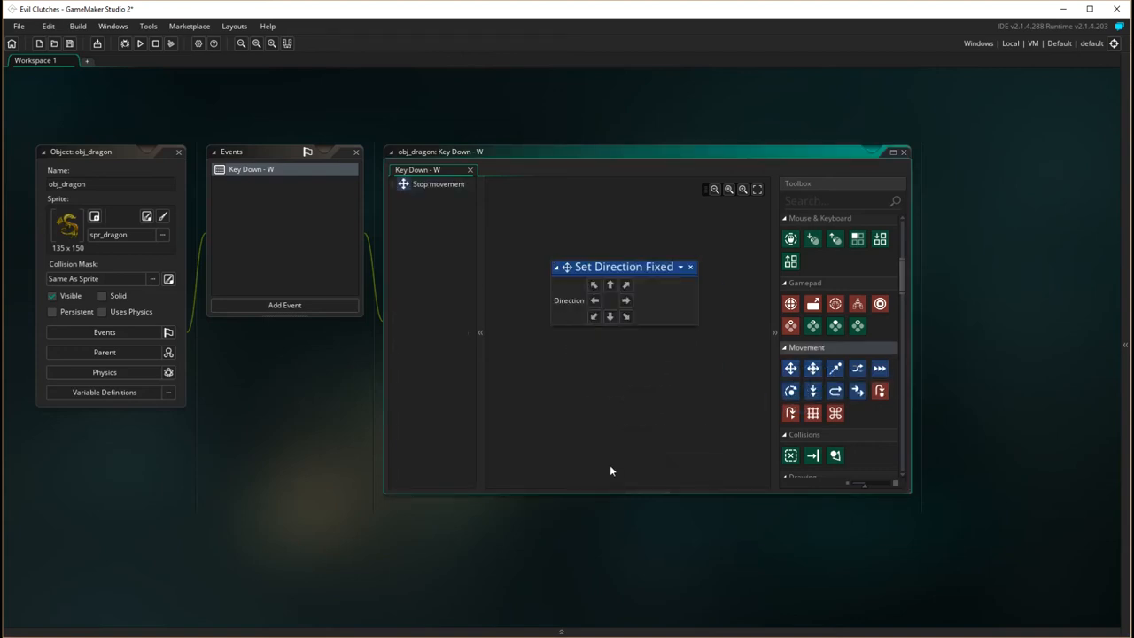
pyautogui.click(610, 283)
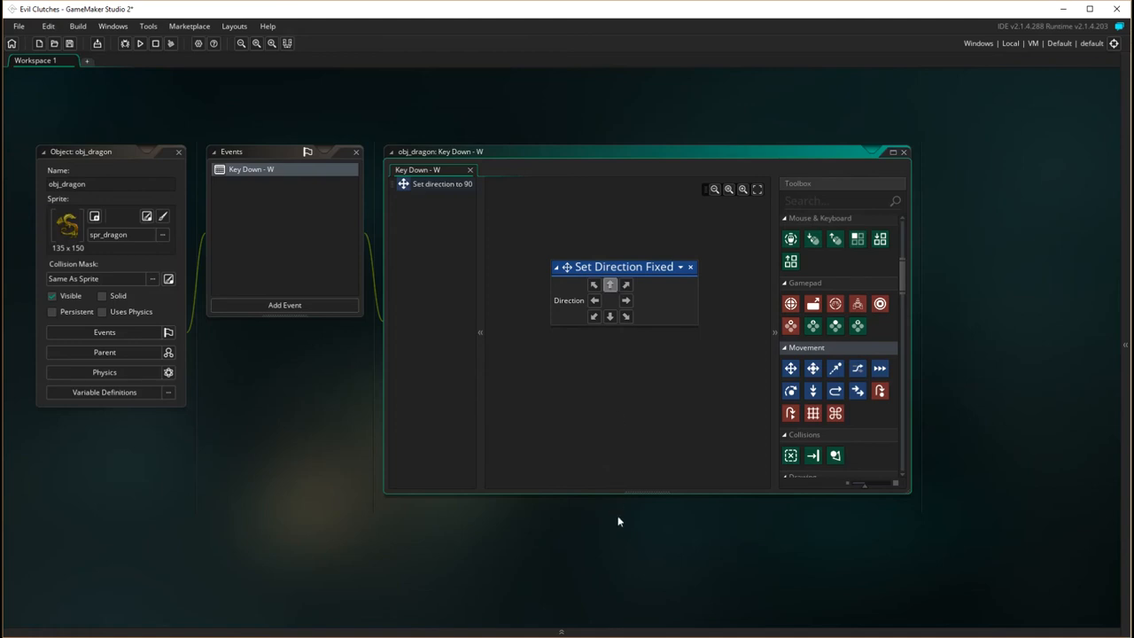
pyautogui.moveTo(658, 402)
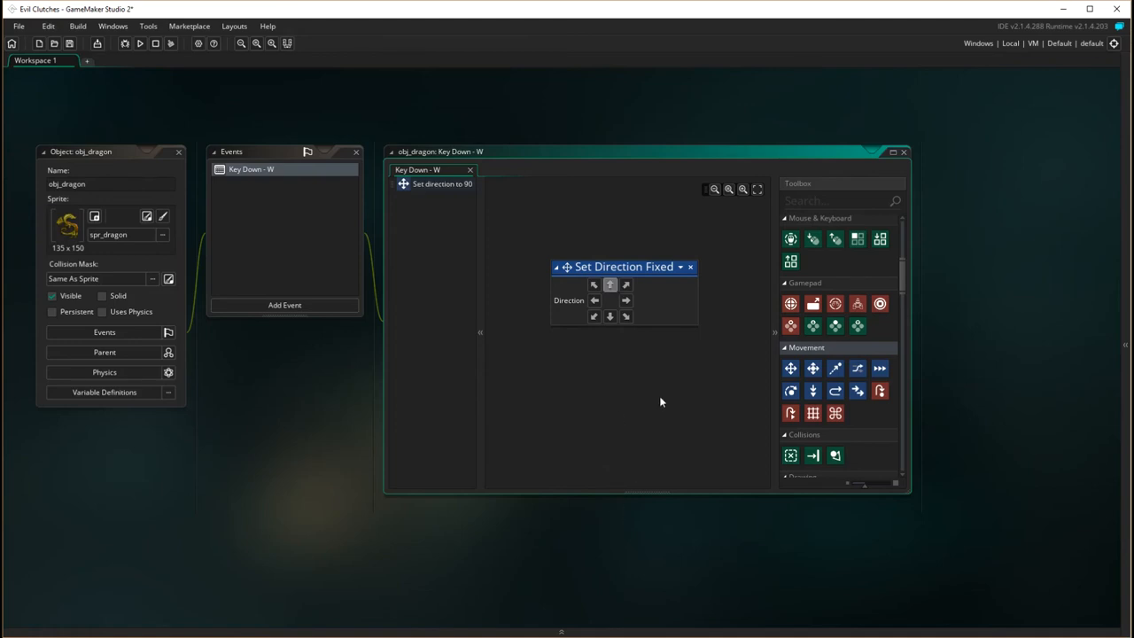
pyautogui.moveTo(879, 368)
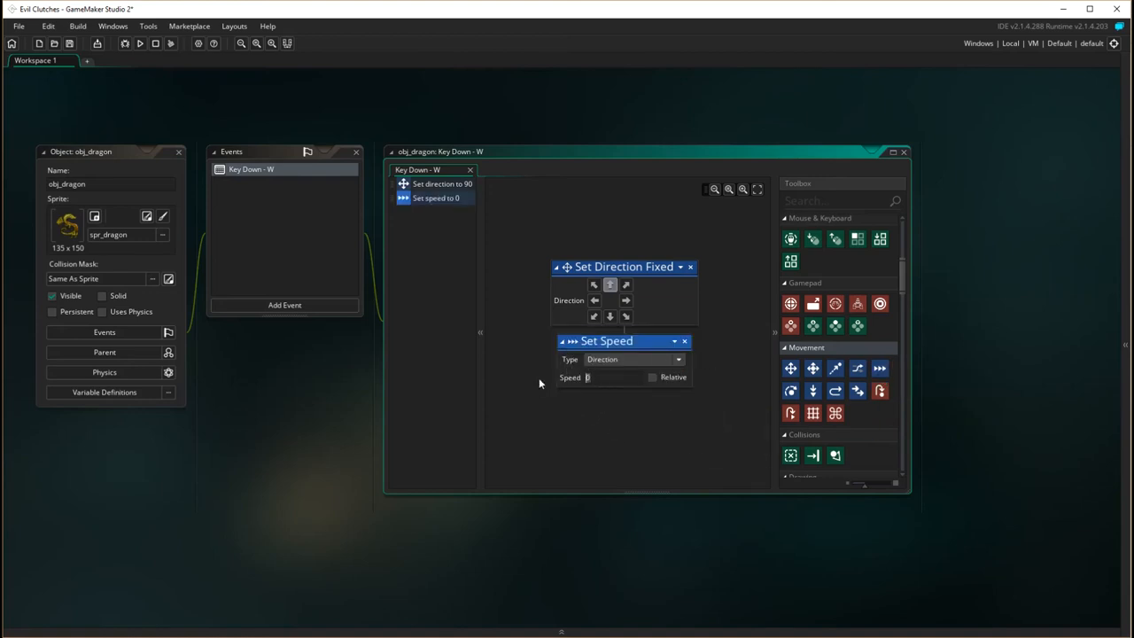
pyautogui.write('16')
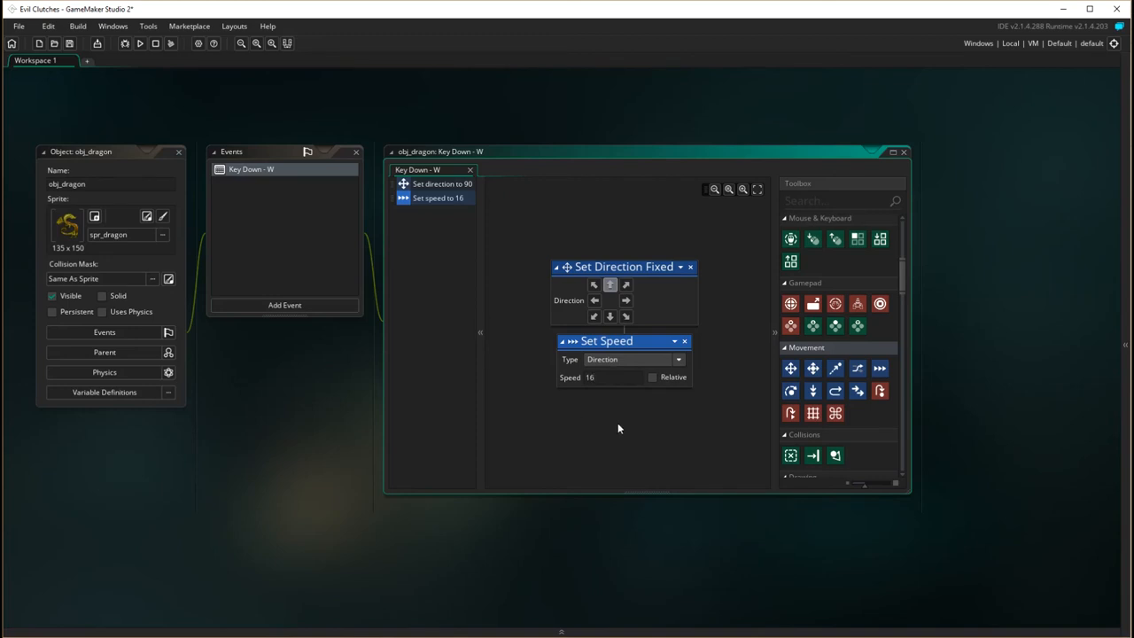
pyautogui.moveTo(361, 486)
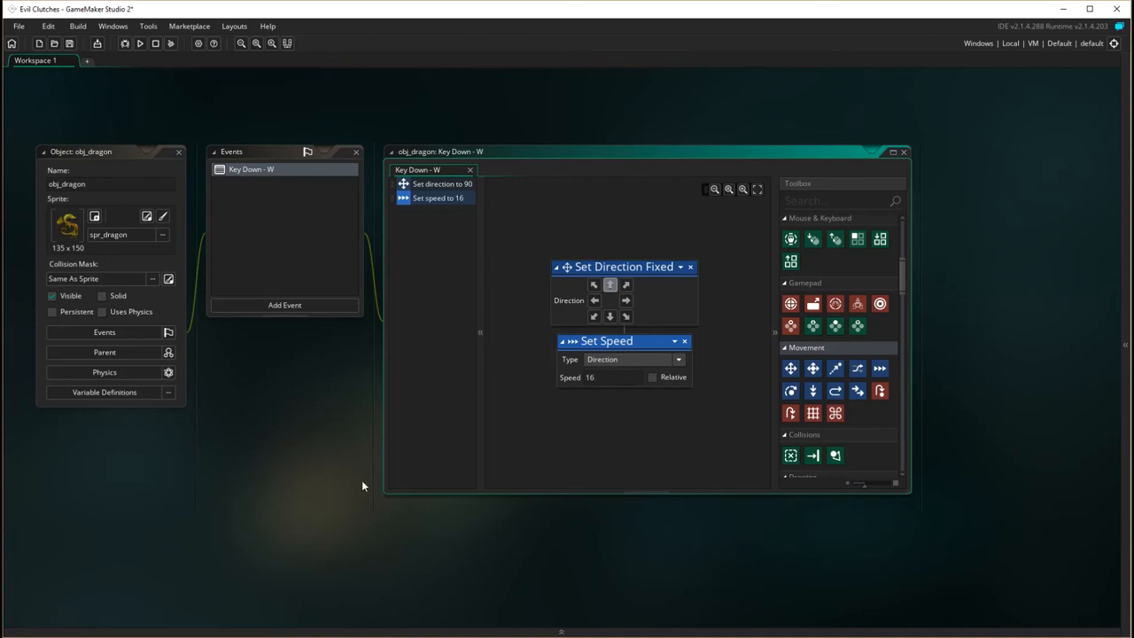
pyautogui.moveTo(73, 205)
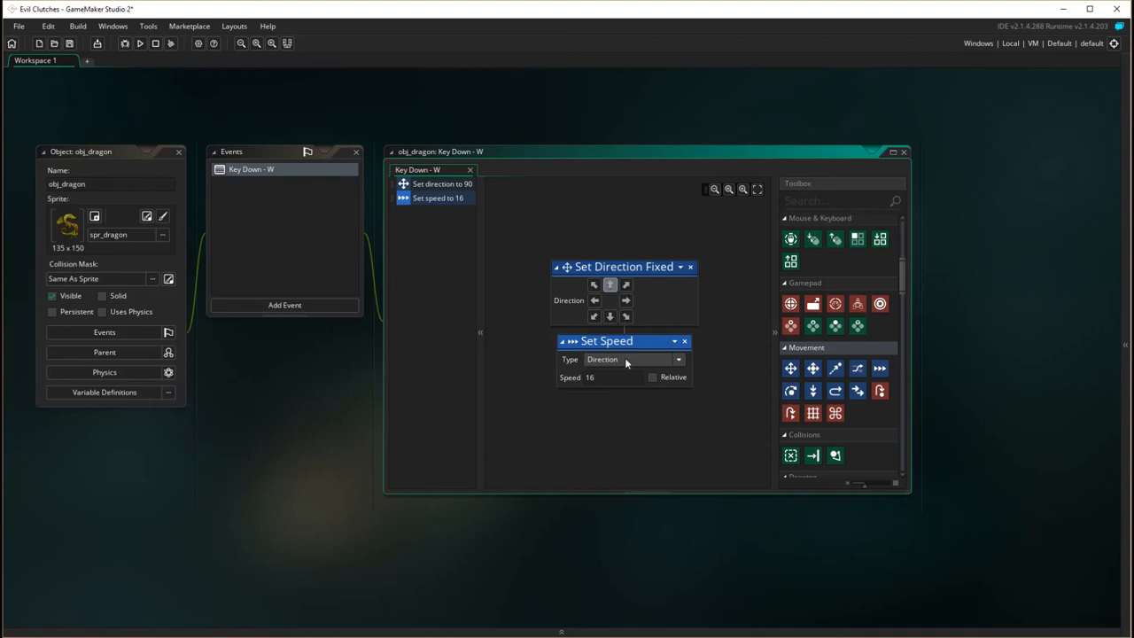
pyautogui.moveTo(205, 345)
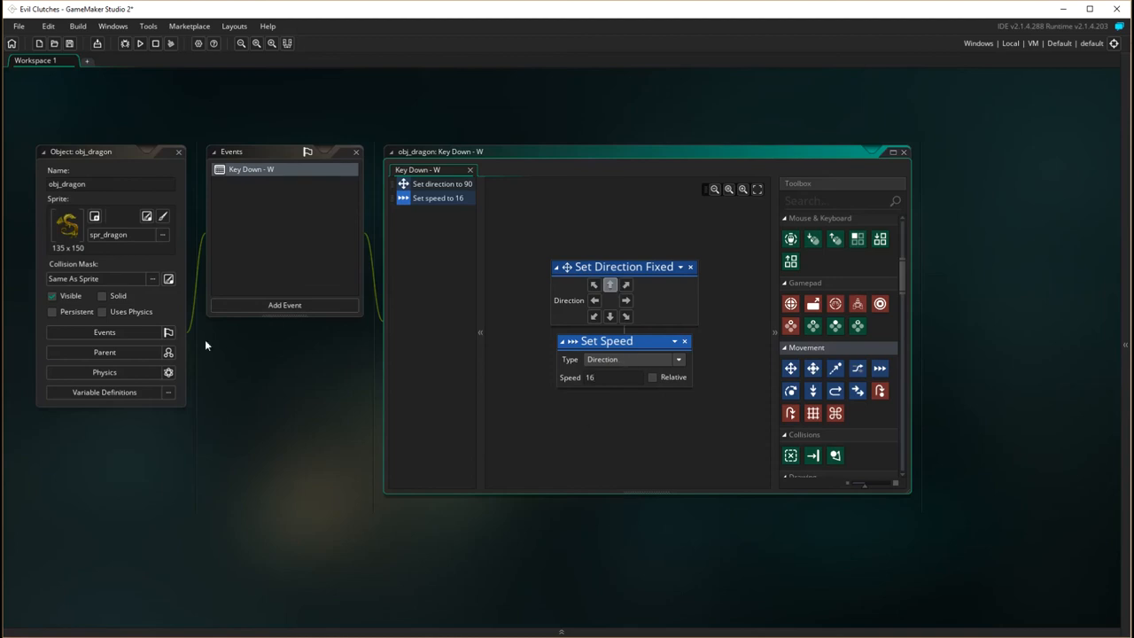
pyautogui.moveTo(237, 453)
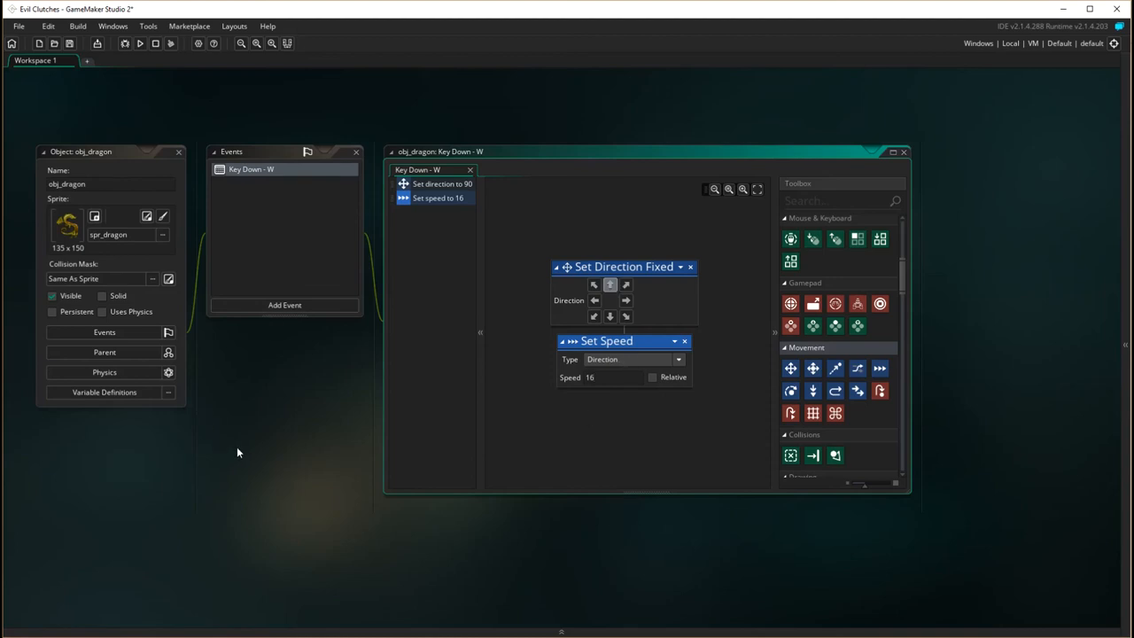
pyautogui.moveTo(315, 242)
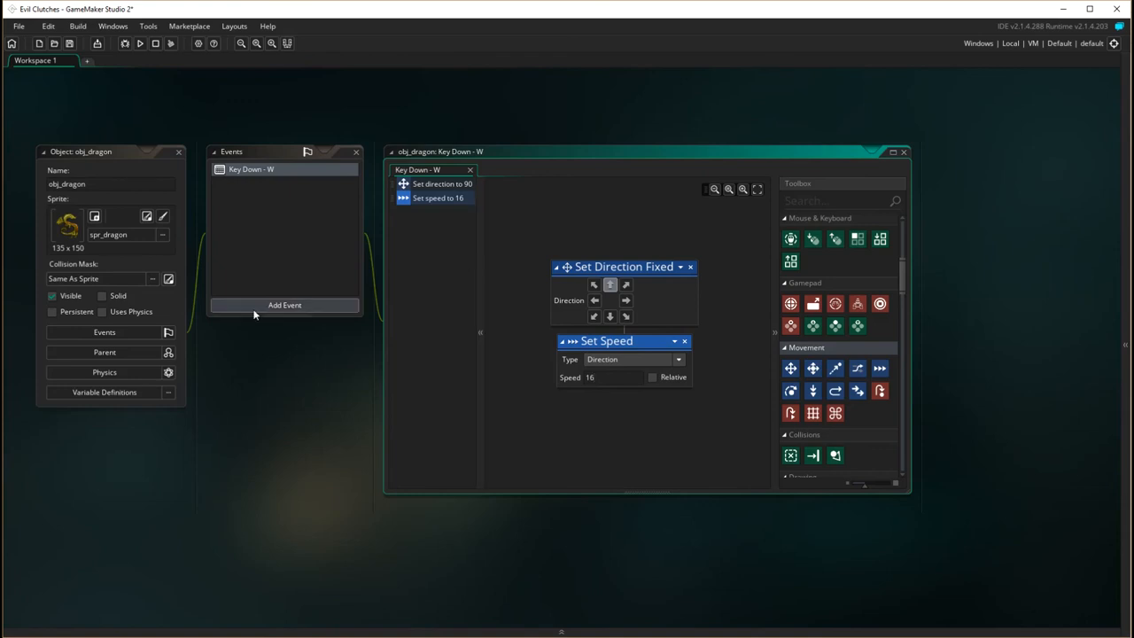
pyautogui.moveTo(297, 305)
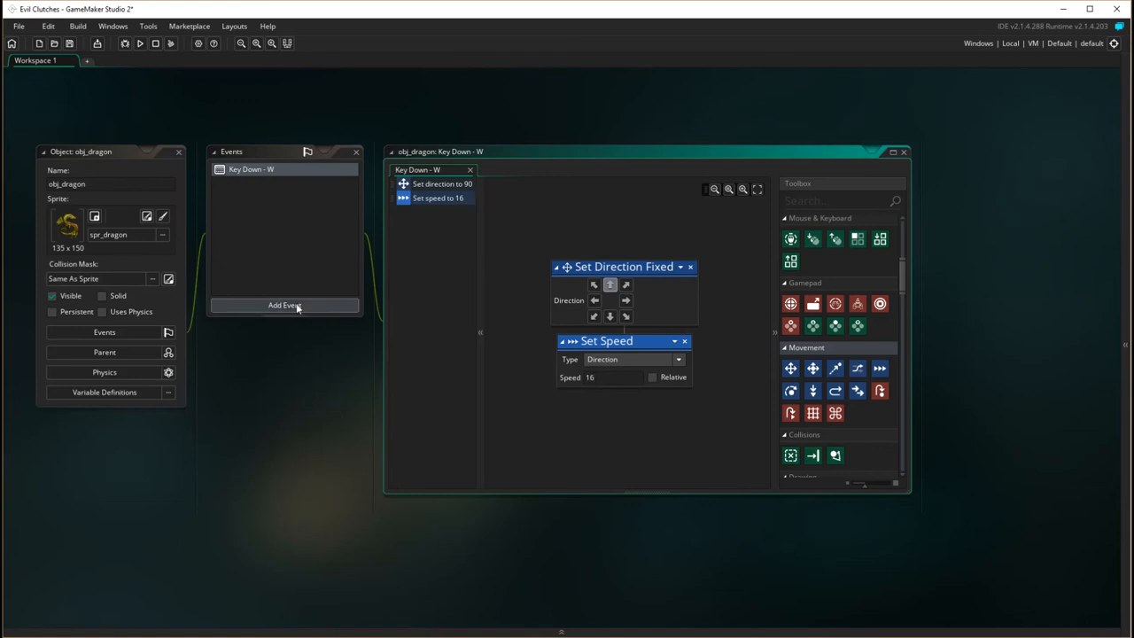
# Step: Add a Key Down S event to obj_dragon
pyautogui.click(283, 304)
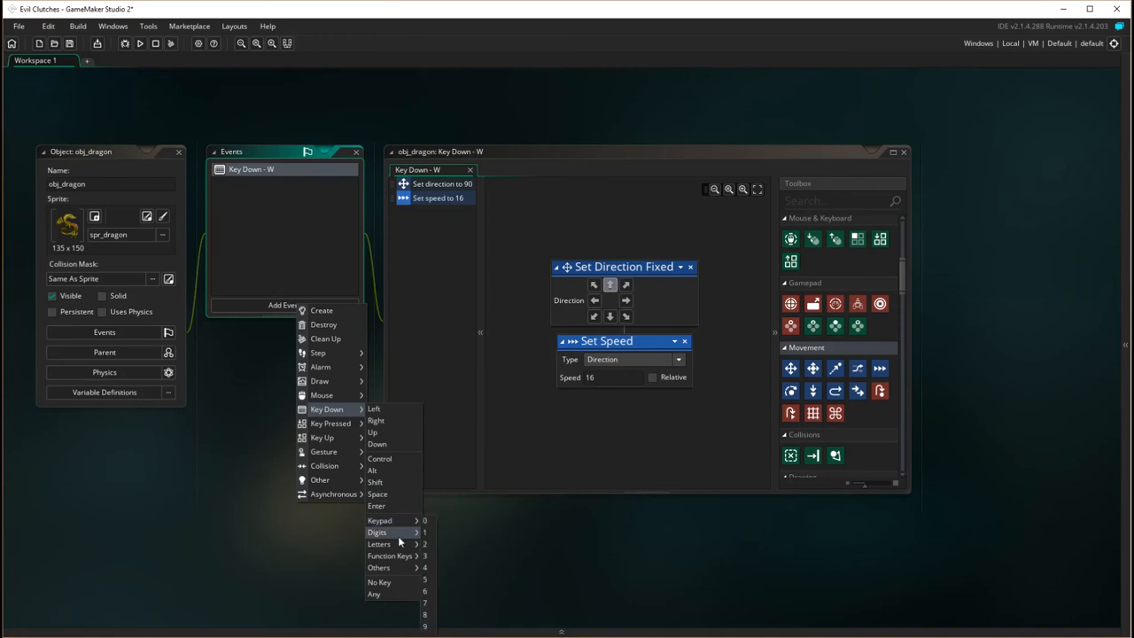
pyautogui.moveTo(379, 543)
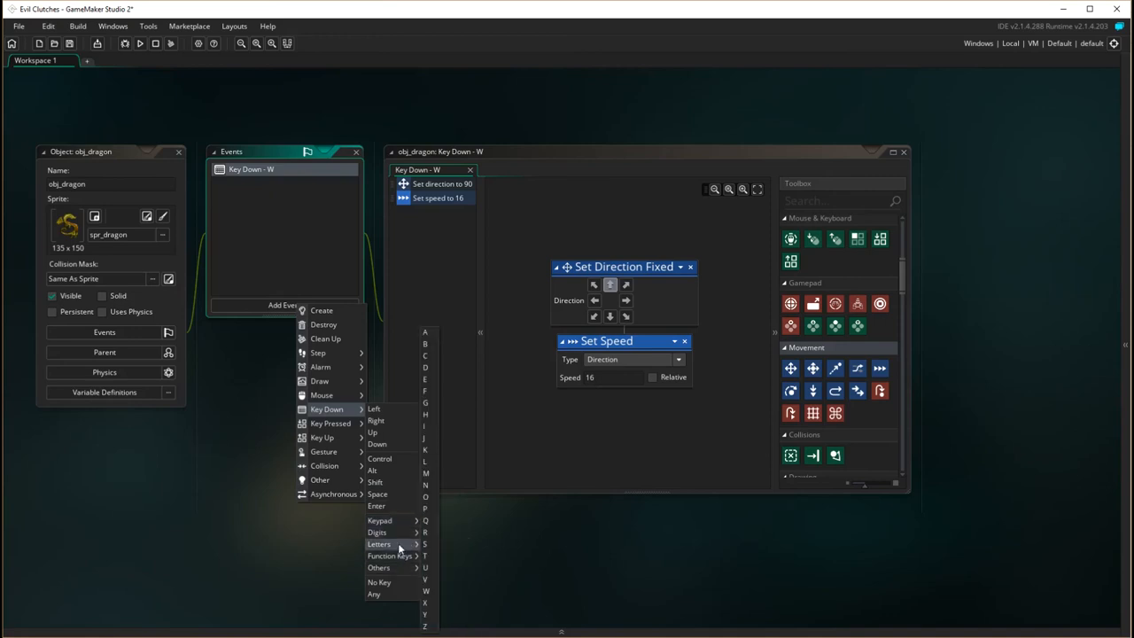
pyautogui.click(425, 544)
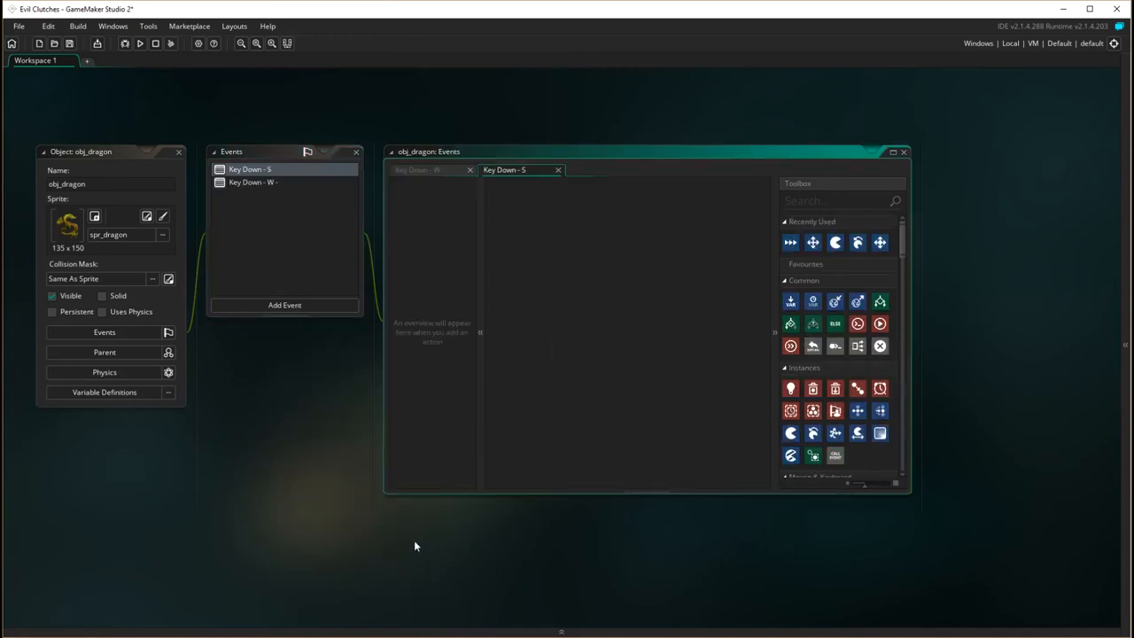
pyautogui.moveTo(804, 246)
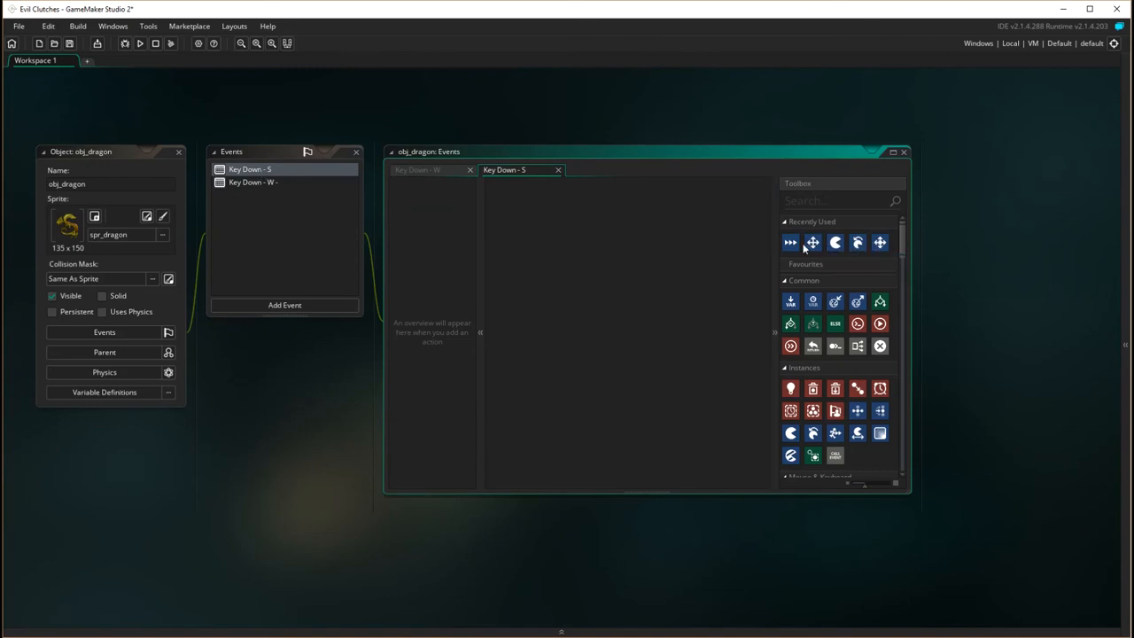
# Step: Give the S event a fixed downward direction (270) and a speed of 16
pyautogui.scroll(-3)
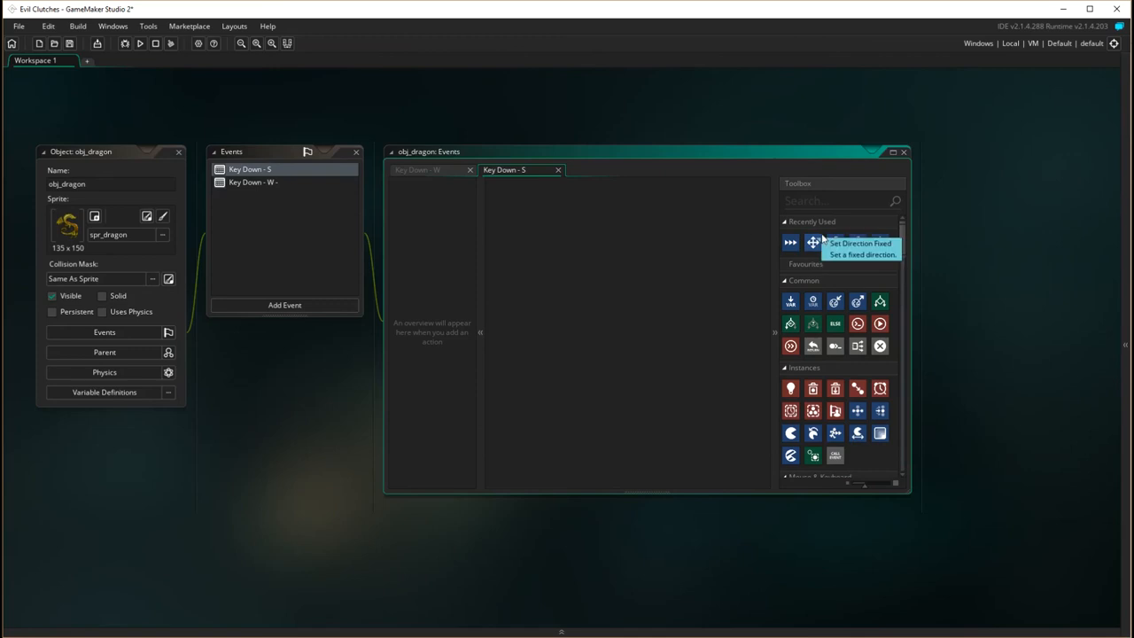
pyautogui.moveTo(807, 216)
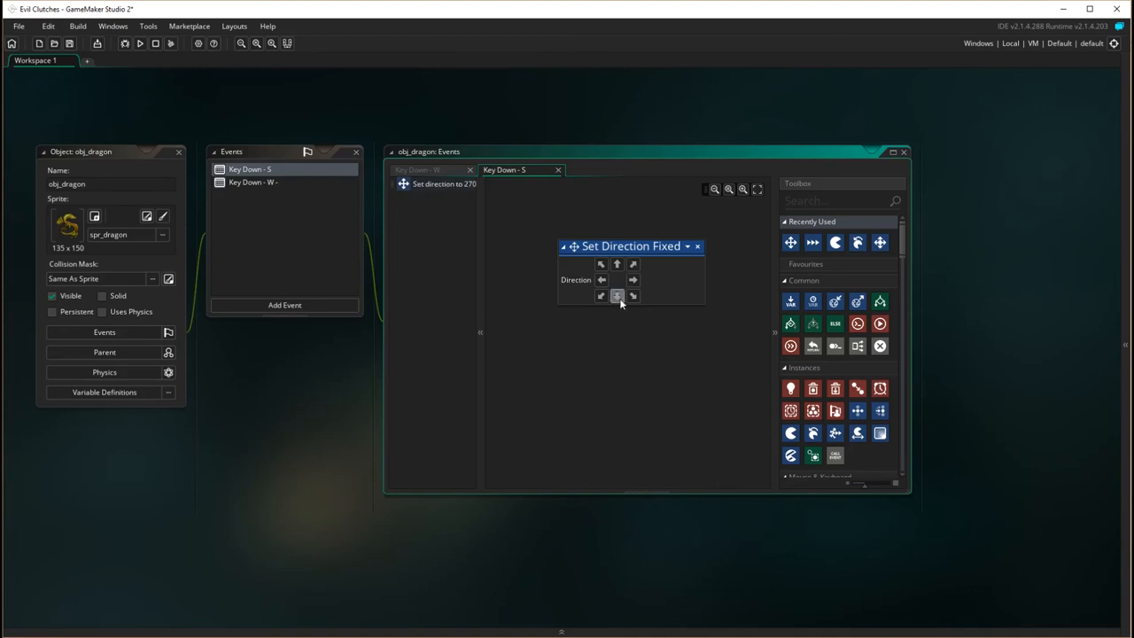
pyautogui.click(812, 241)
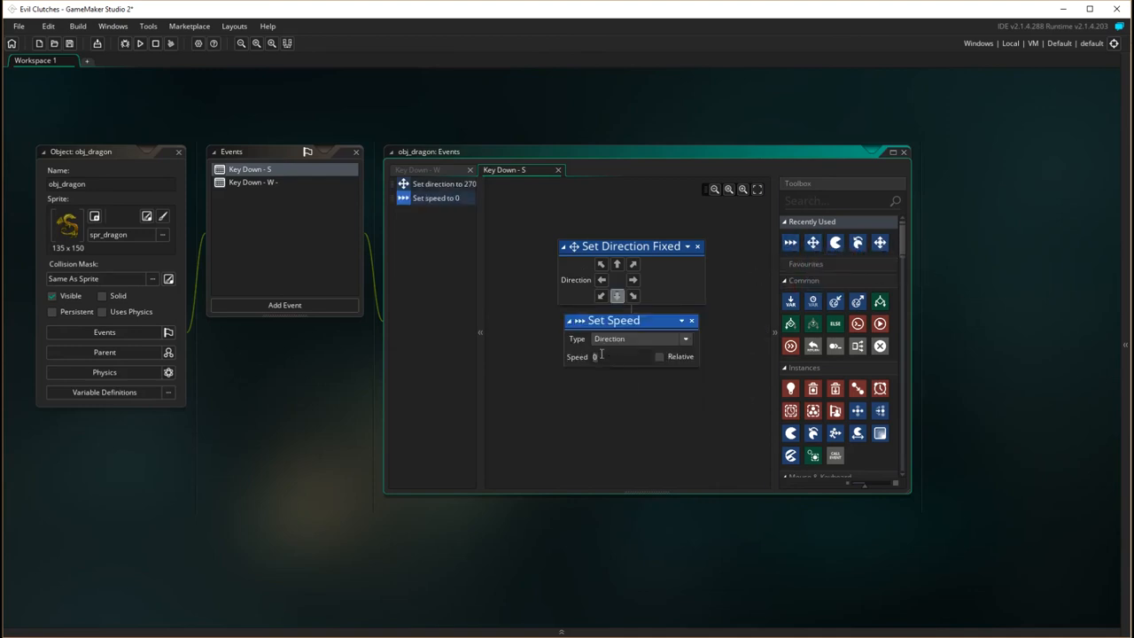
pyautogui.write('16')
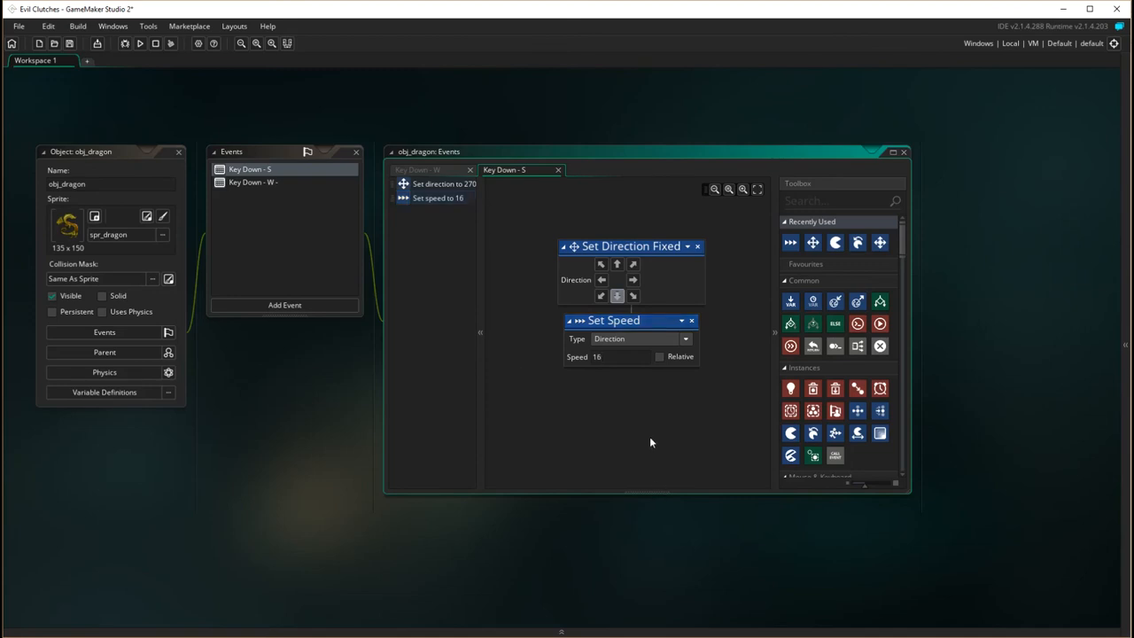
pyautogui.moveTo(535, 430)
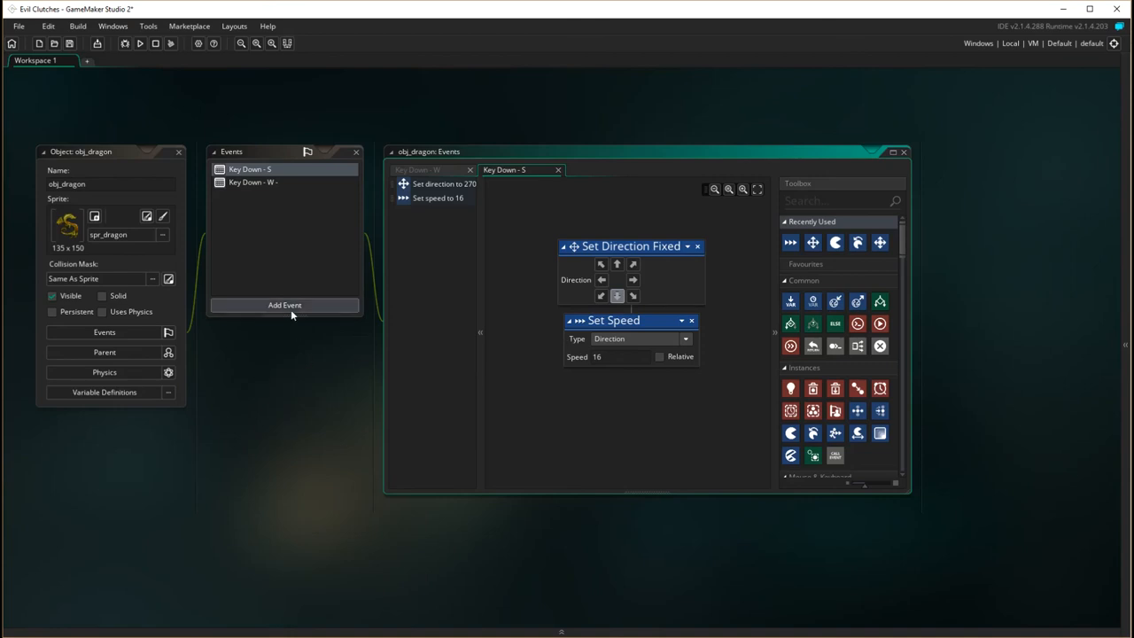
# Step: Add a Key Down No Key event to obj_dragon
pyautogui.click(283, 305)
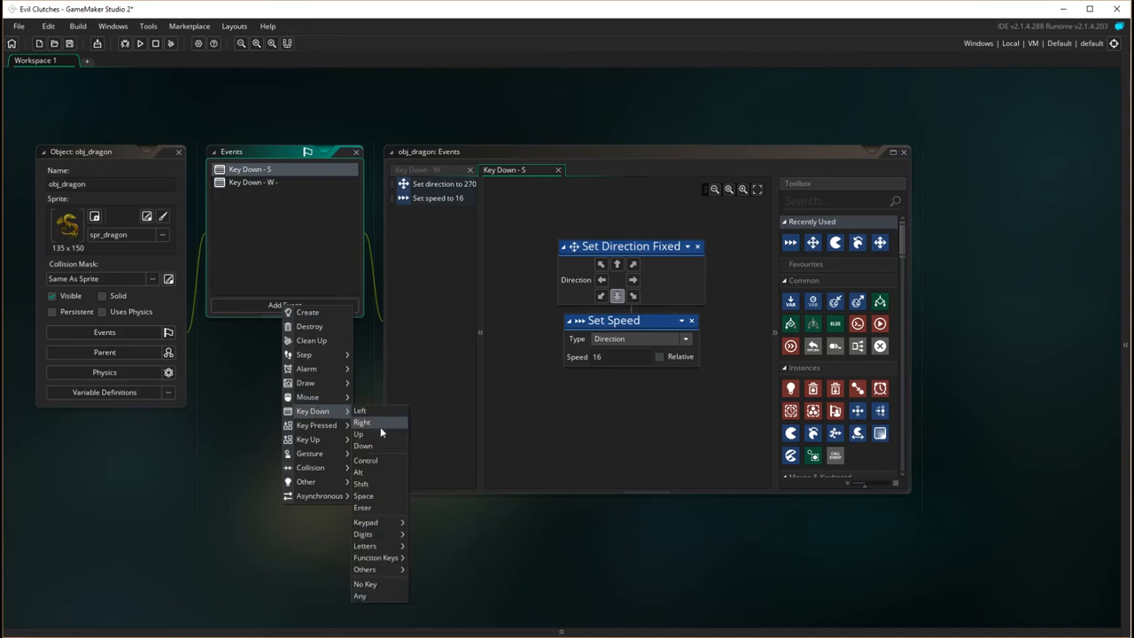
pyautogui.click(365, 585)
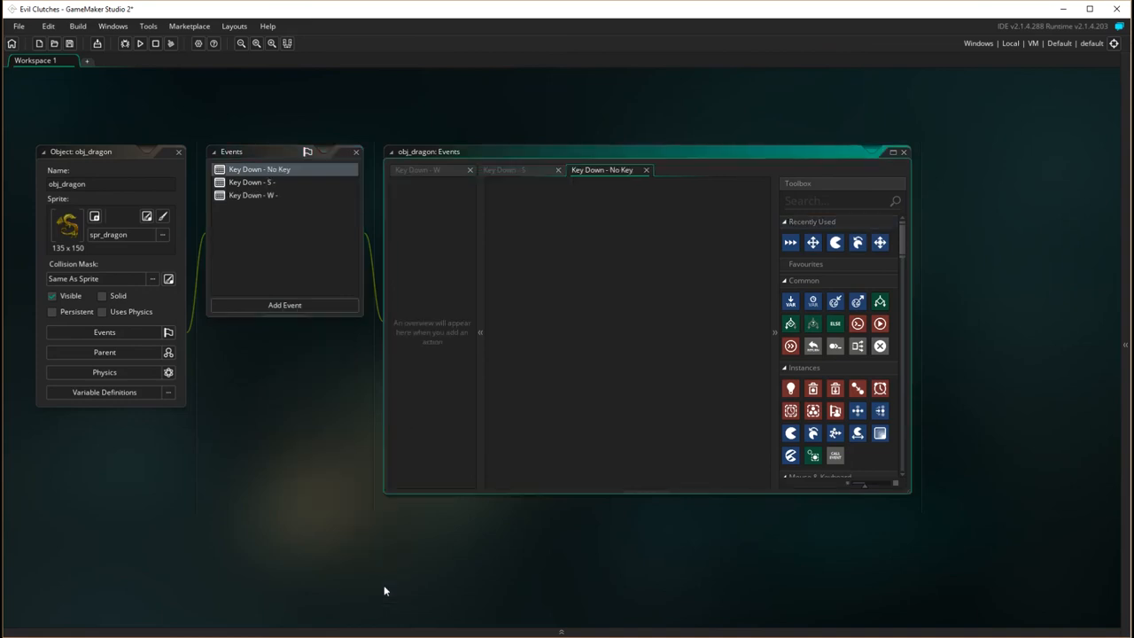
pyautogui.moveTo(813, 287)
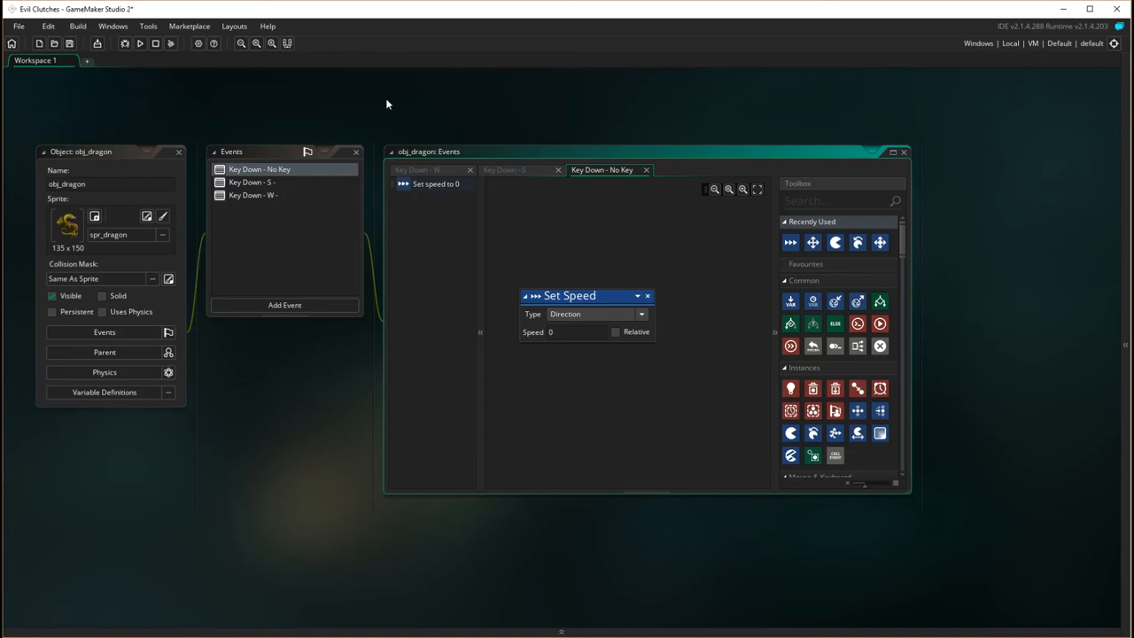
pyautogui.moveTo(173, 144)
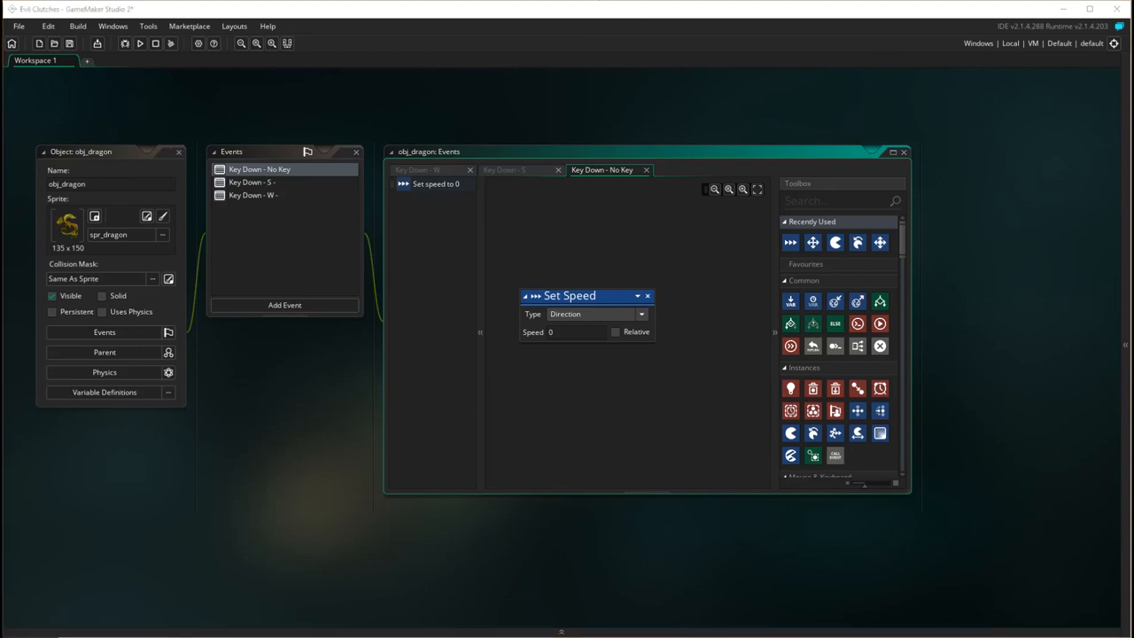
pyautogui.moveTo(287, 514)
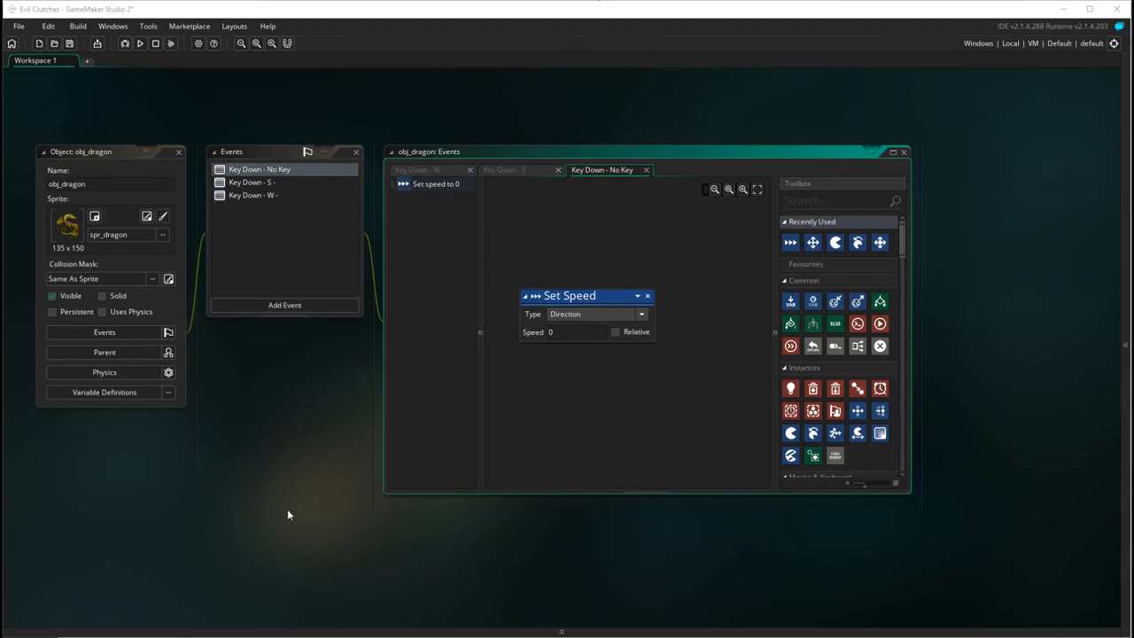
pyautogui.moveTo(428, 110)
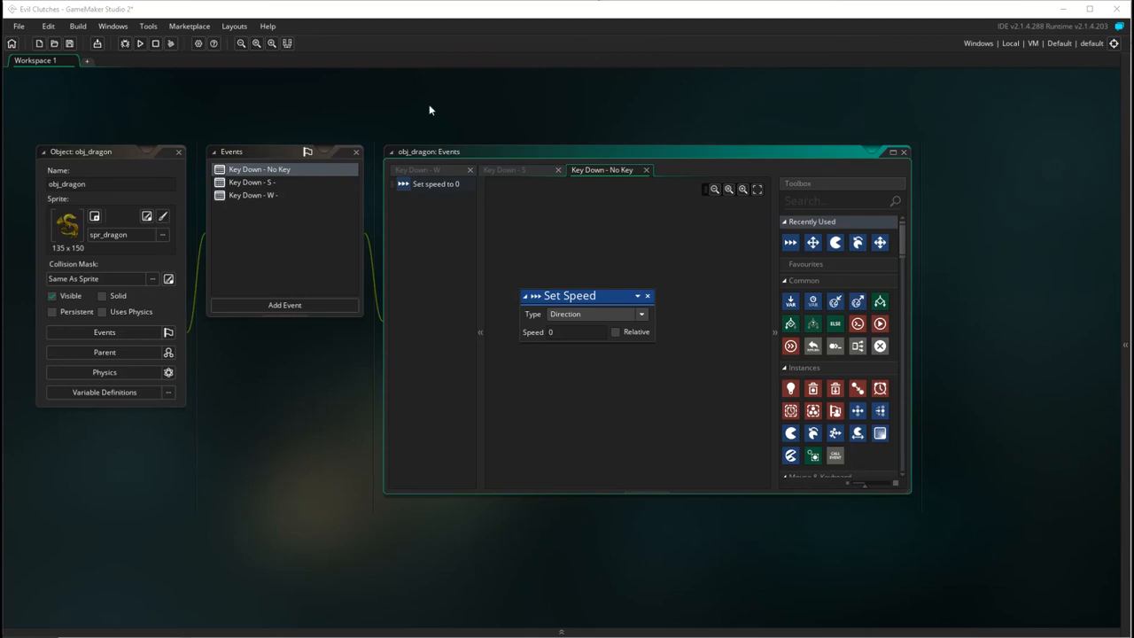
pyautogui.moveTo(1127, 263)
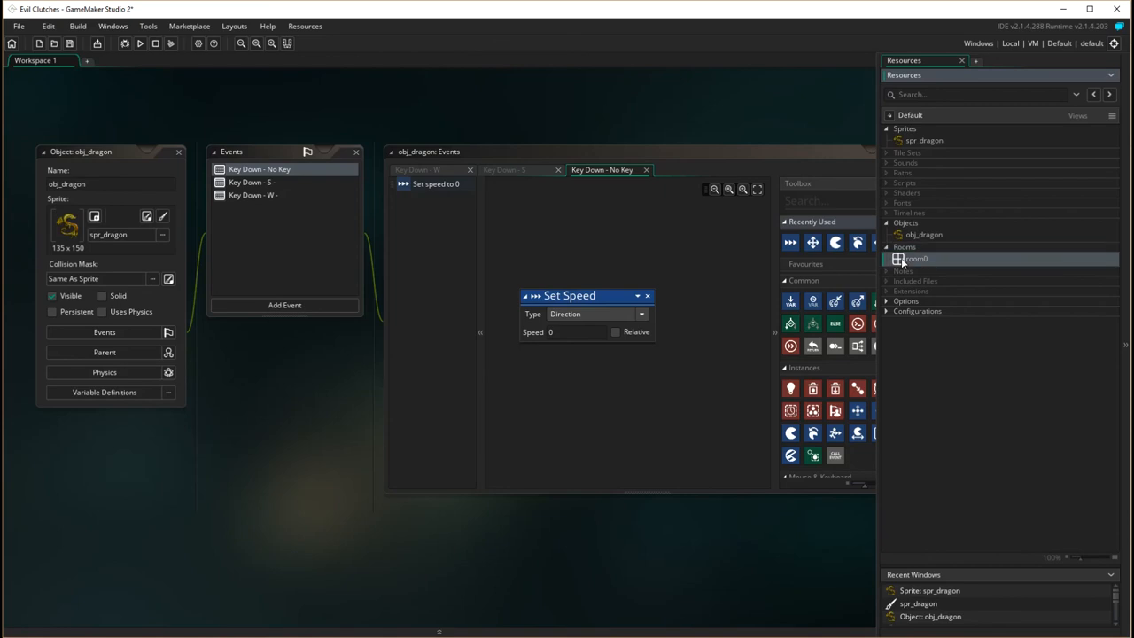
# Step: Open room0 in the Room Editor with its obj_dragon instance
pyautogui.doubleClick(916, 259)
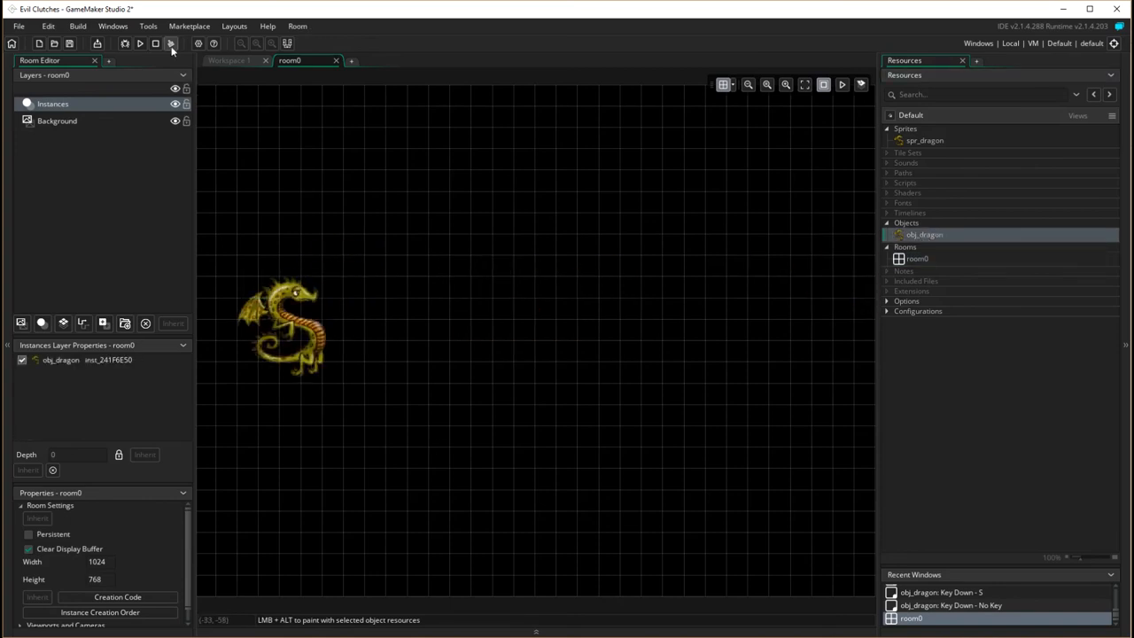
pyautogui.moveTo(140, 43)
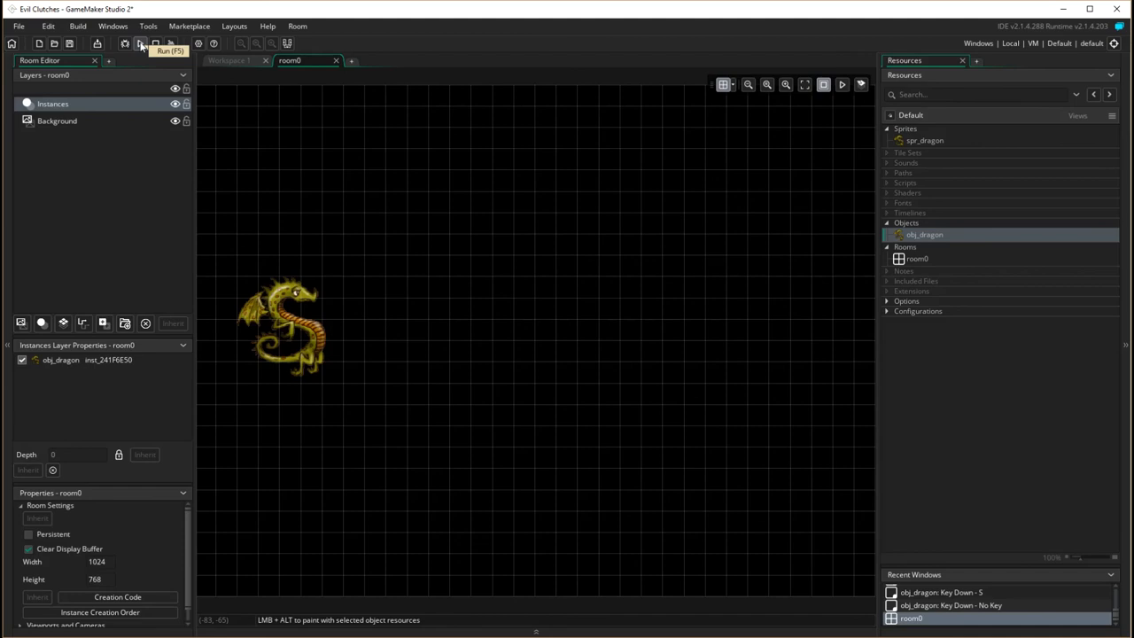
# Step: Run the game to test the dragon, then close the game window
pyautogui.click(138, 42)
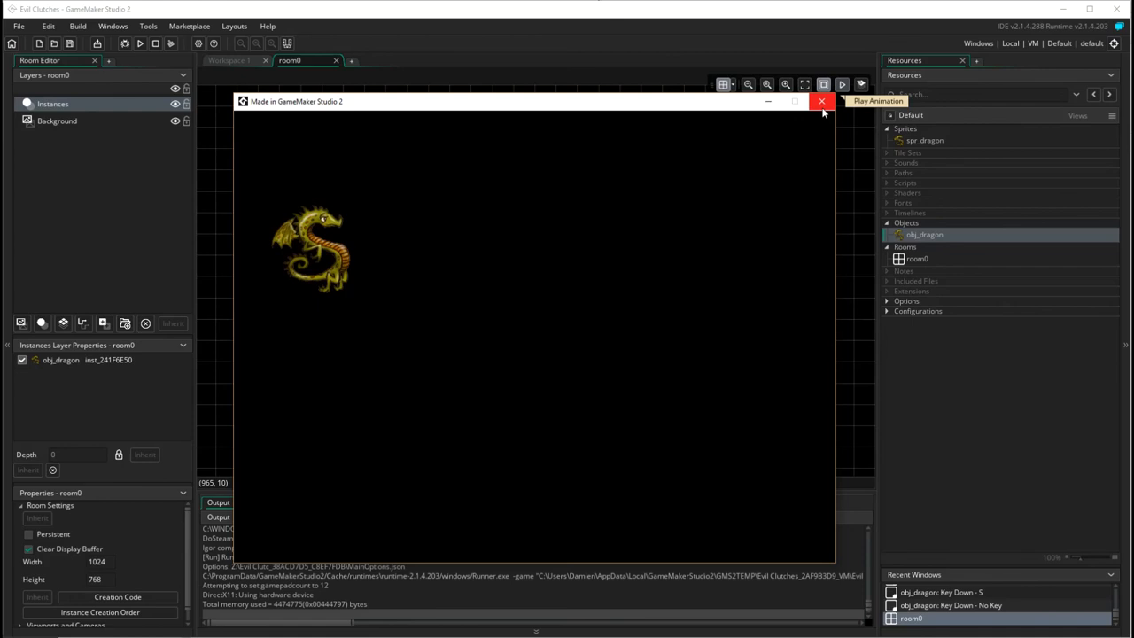
pyautogui.click(822, 101)
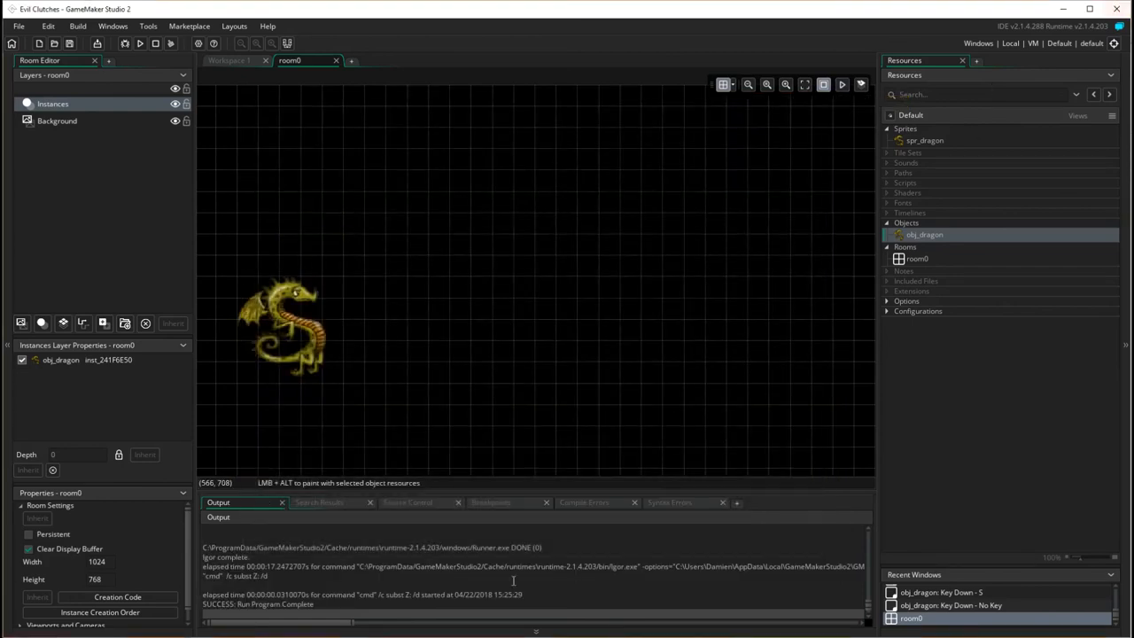